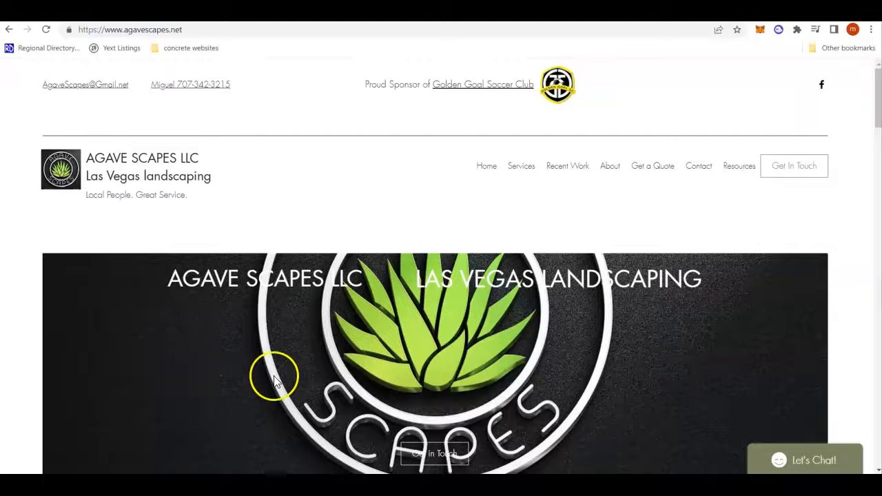
pyautogui.moveTo(334, 235)
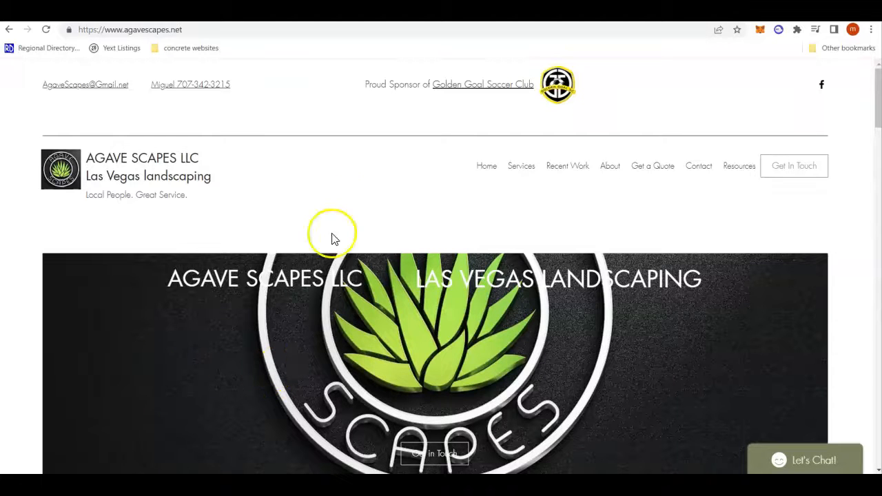
pyautogui.moveTo(386, 224)
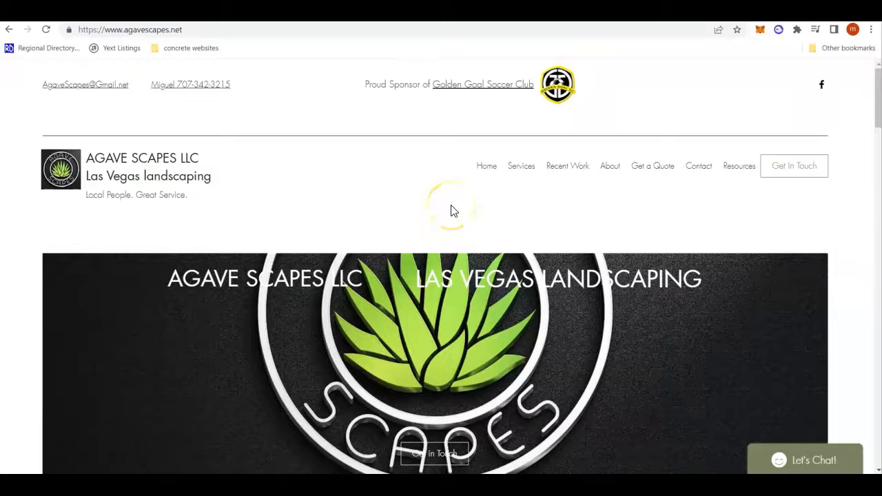
pyautogui.moveTo(393, 200)
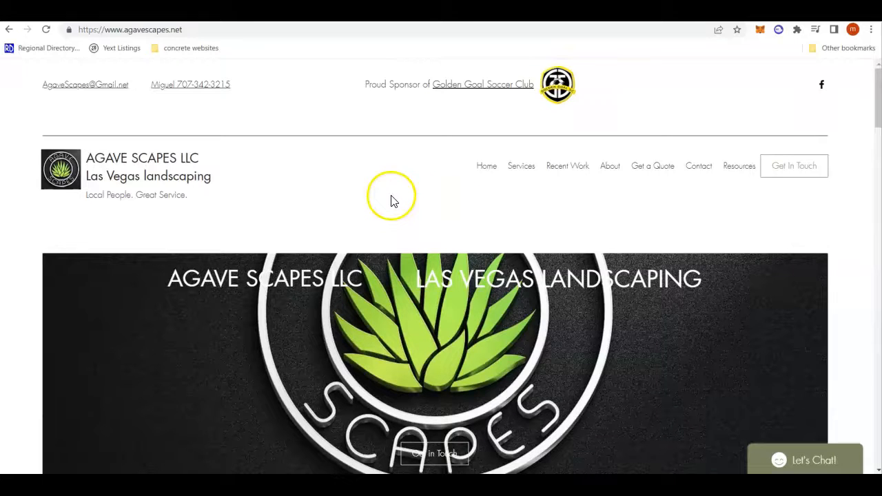
pyautogui.moveTo(365, 150)
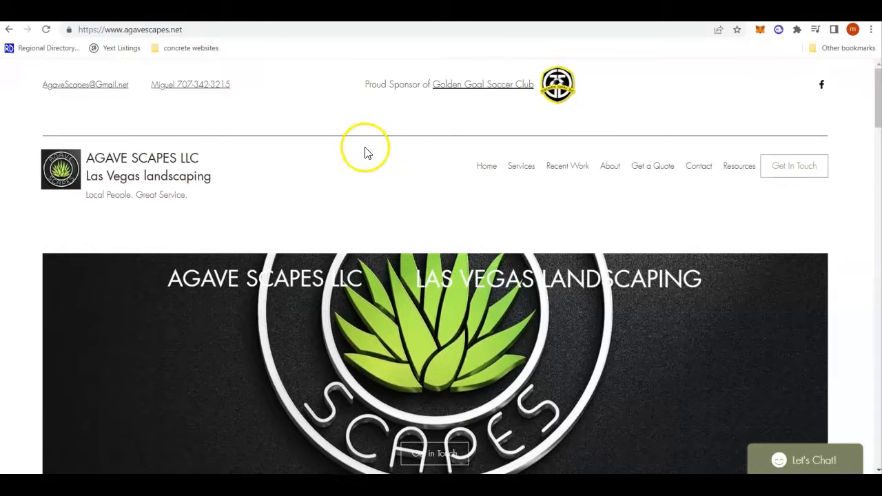
pyautogui.moveTo(378, 312)
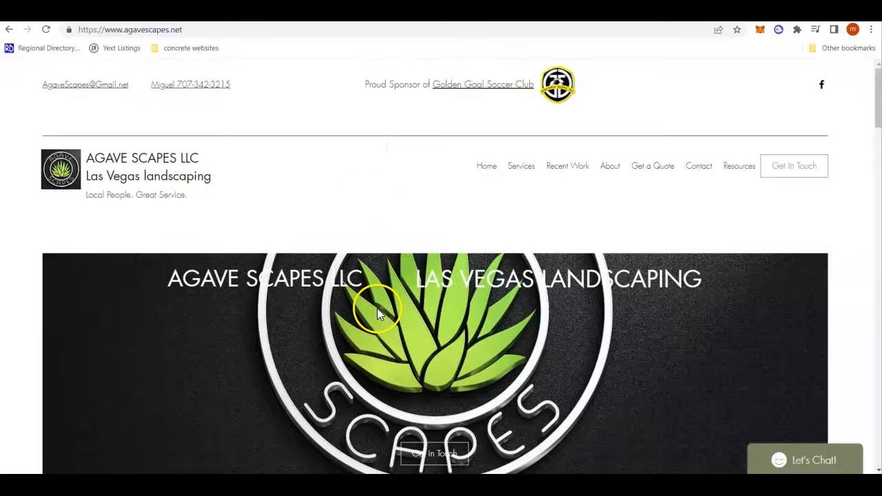
# Scroll through the Cacti Landscapes homepage sections down to the truck photo.
pyautogui.scroll(-3)
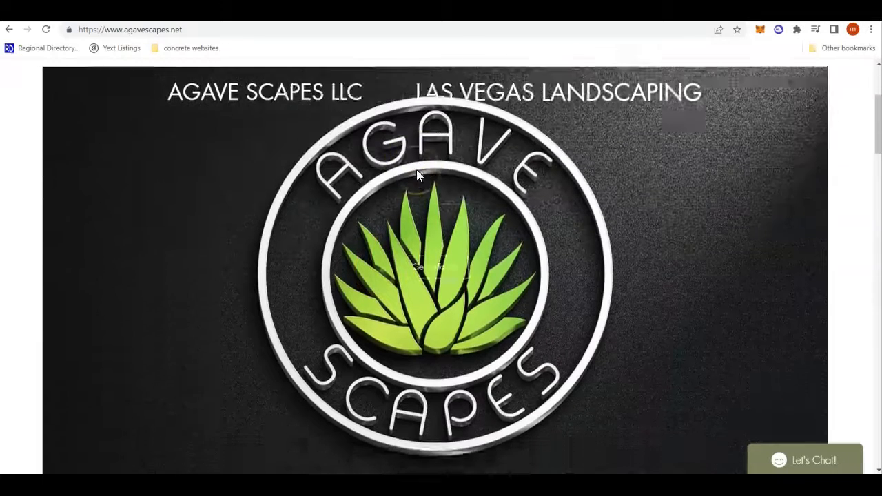
pyautogui.scroll(-3)
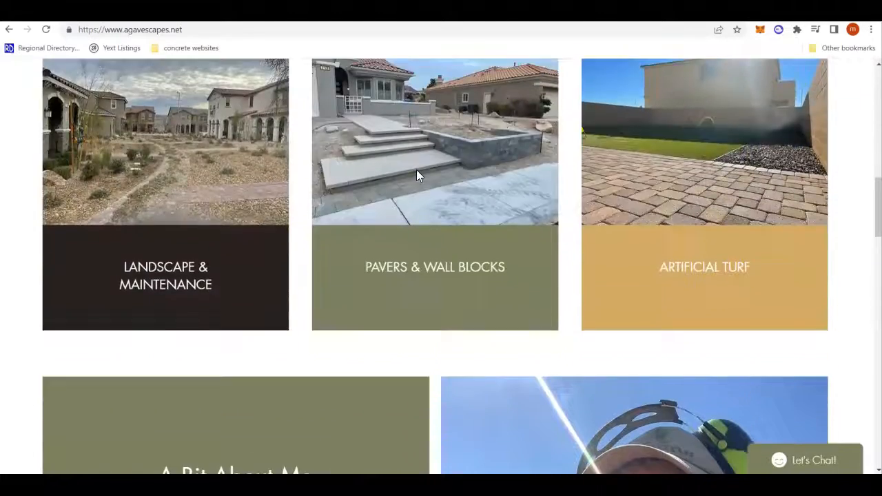
pyautogui.scroll(-3)
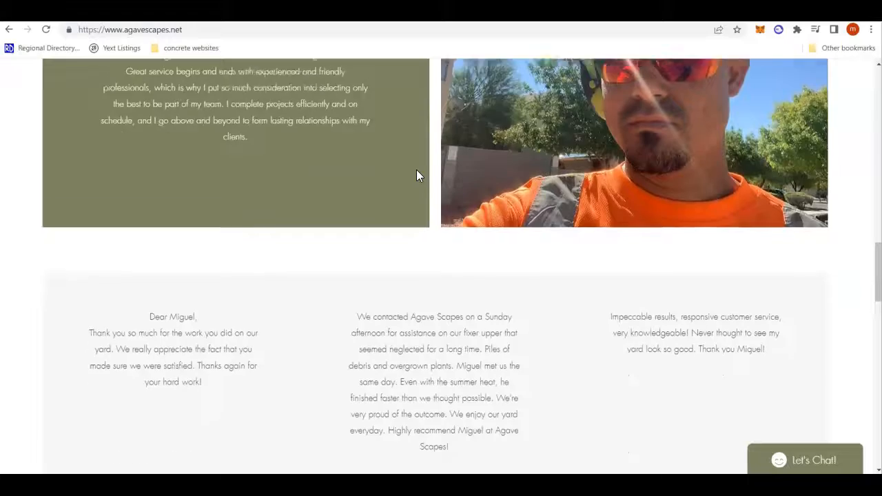
pyautogui.scroll(-3)
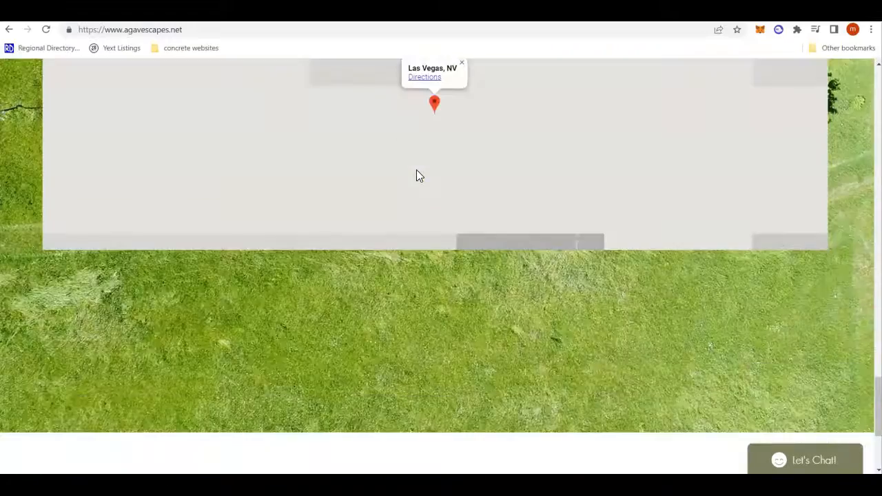
pyautogui.scroll(-3)
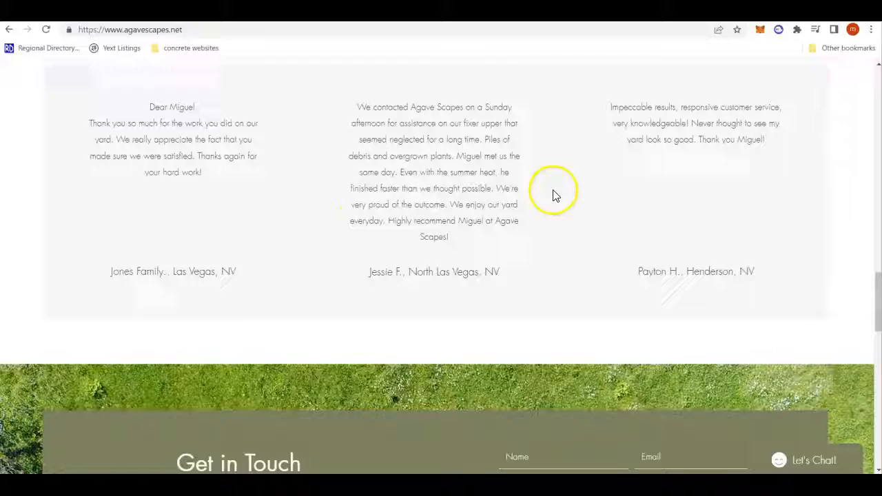
pyautogui.scroll(3)
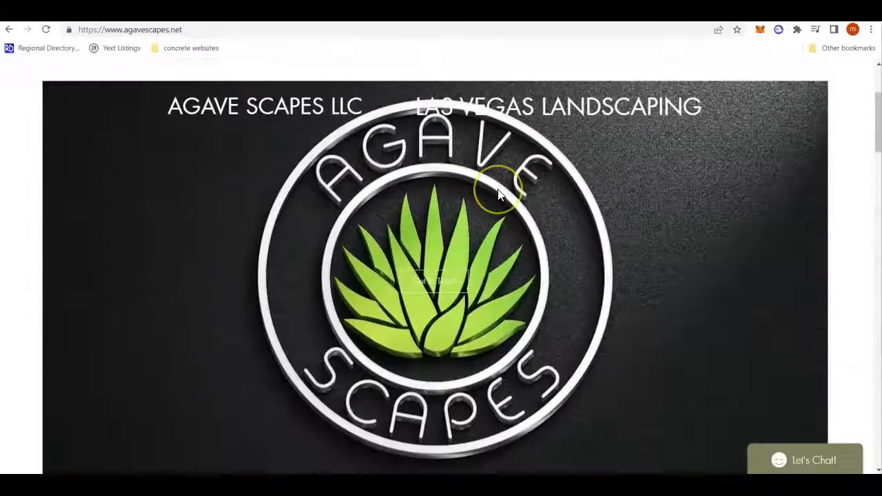
pyautogui.scroll(3)
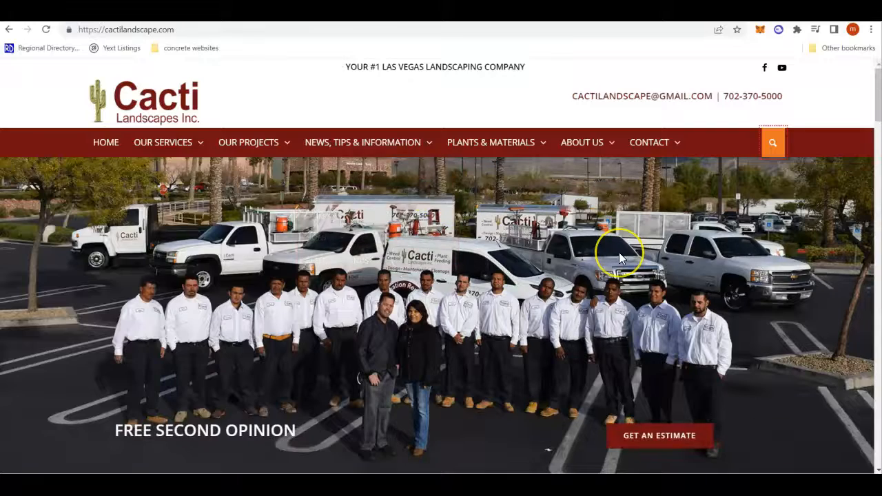
pyautogui.scroll(-3)
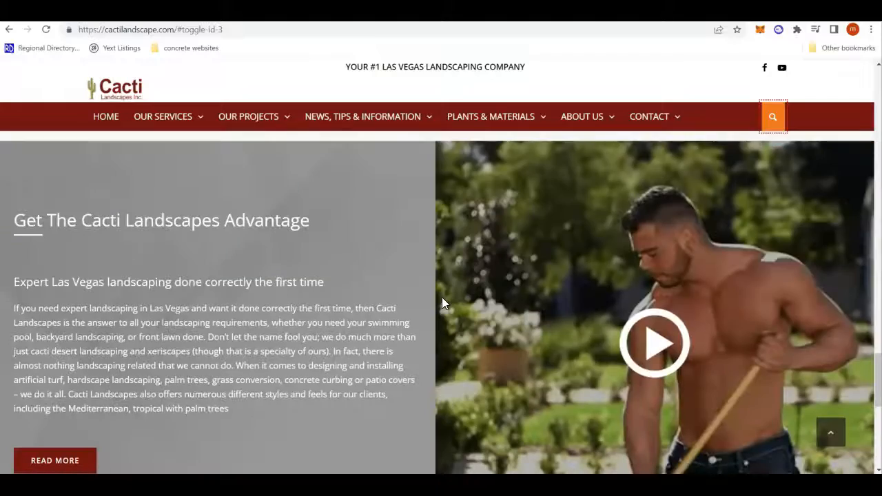
pyautogui.scroll(-3)
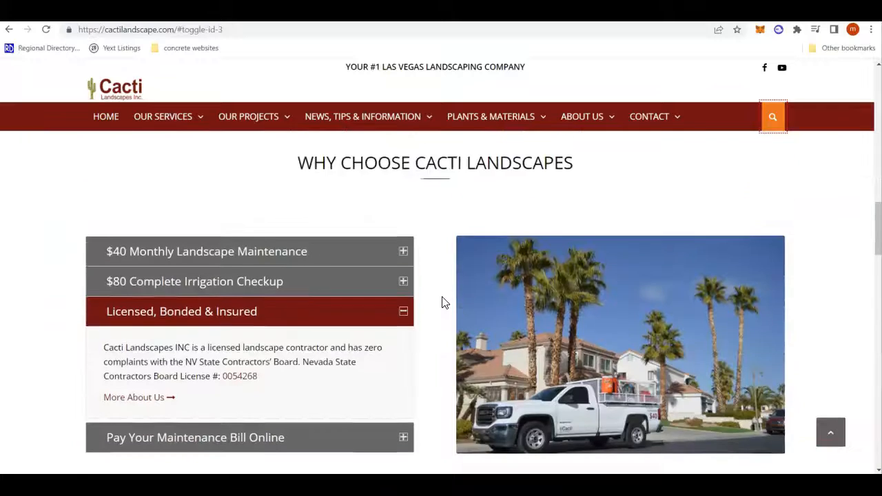
# Save the white truck photo via Save image as, then dismiss the Save As dialog.
pyautogui.rightClick(586, 276)
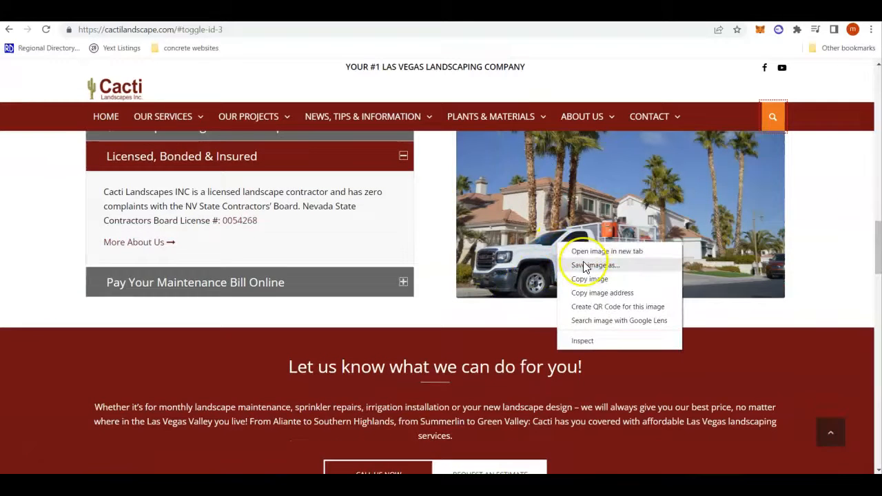
pyautogui.moveTo(584, 267)
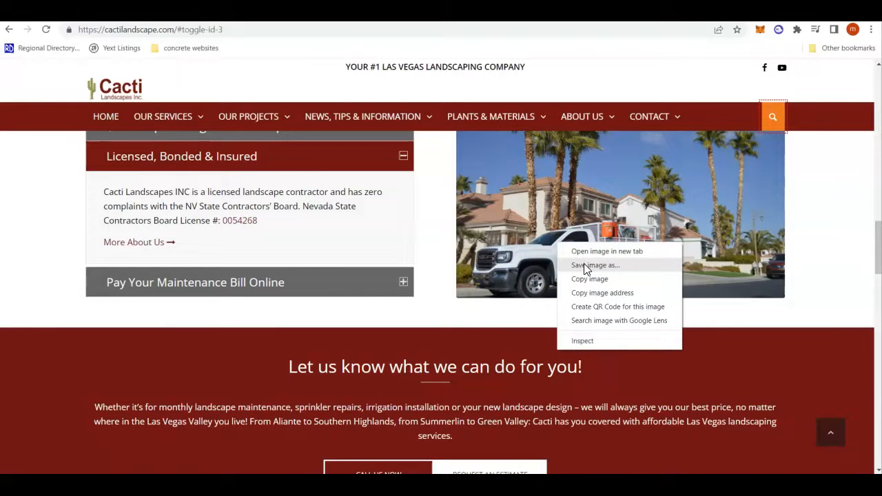
pyautogui.click(596, 264)
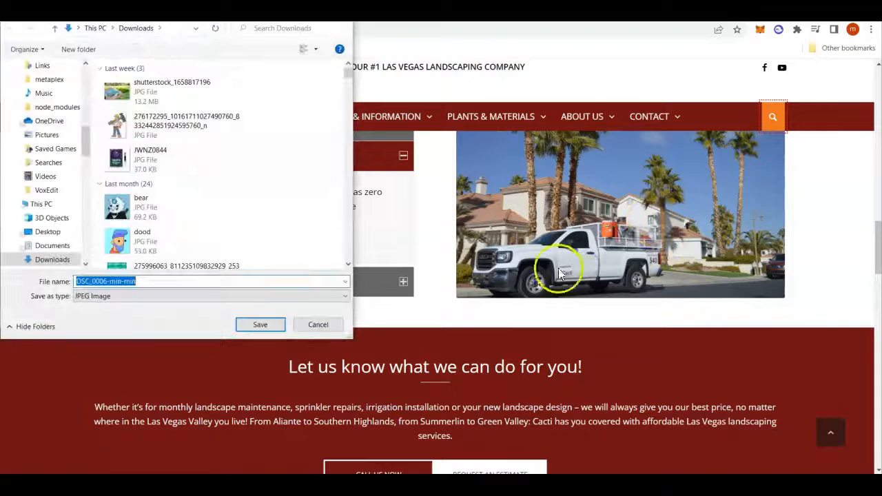
pyautogui.moveTo(317, 267)
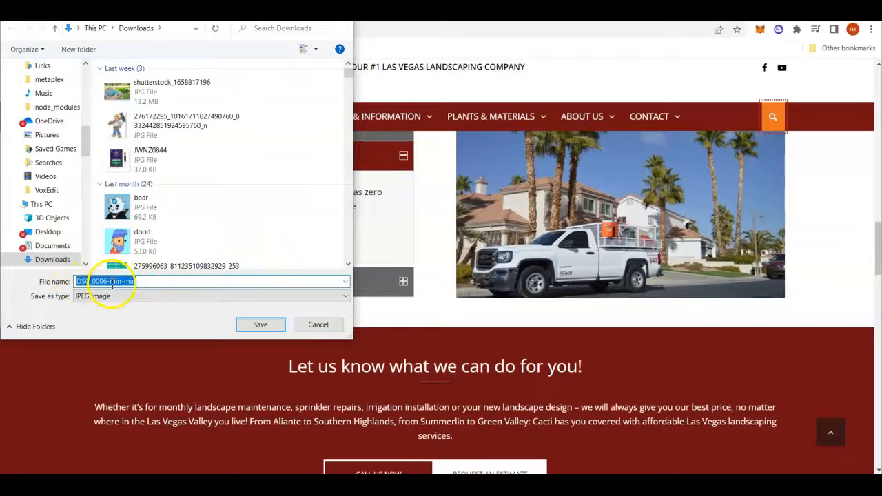
pyautogui.click(317, 325)
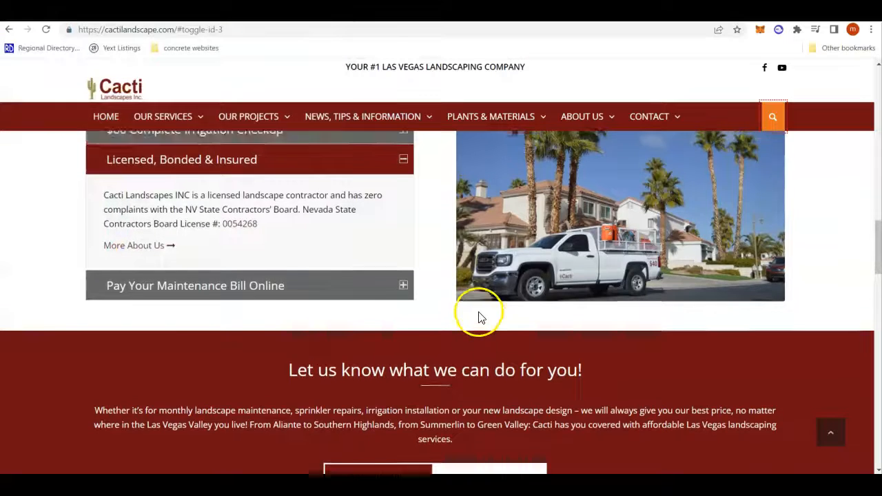
pyautogui.scroll(3)
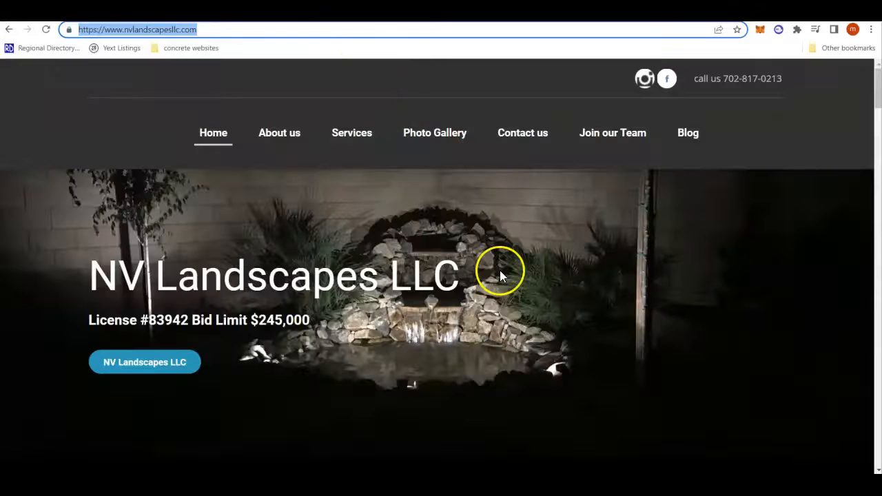
# Scroll through the NV Landscapes LLC and landscaping.vegas homepages down to the footer.
pyautogui.scroll(-3)
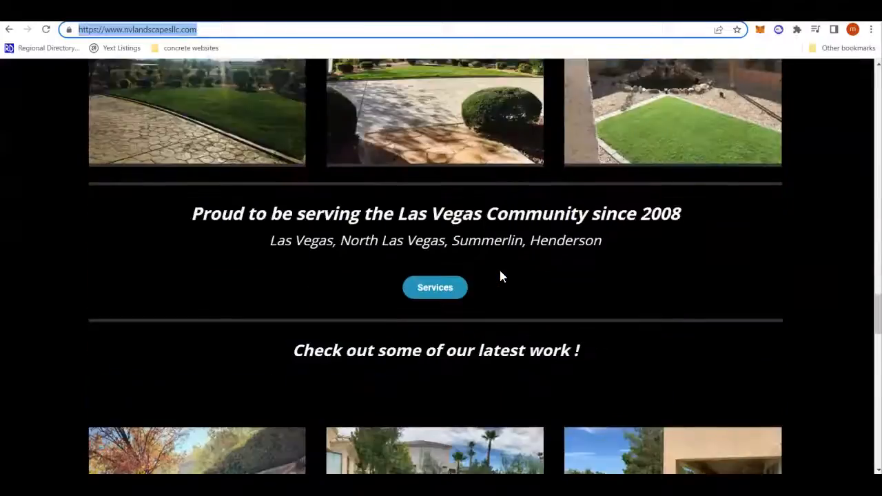
pyautogui.scroll(-3)
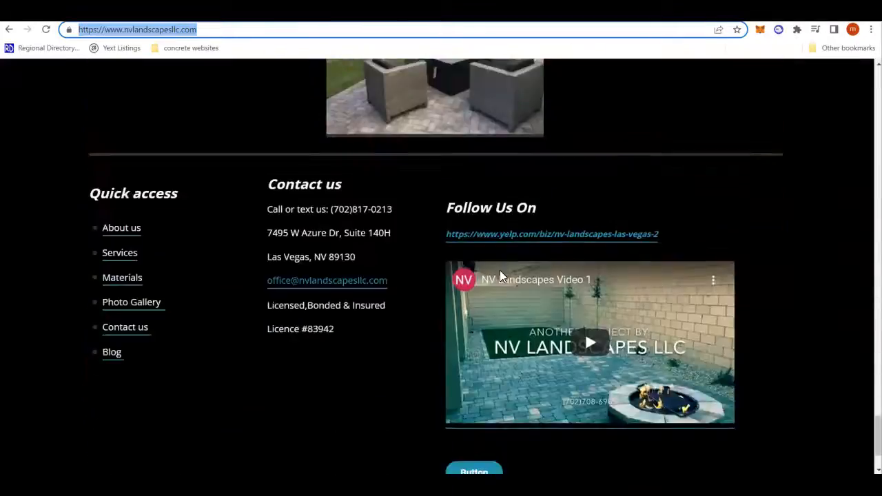
pyautogui.scroll(3)
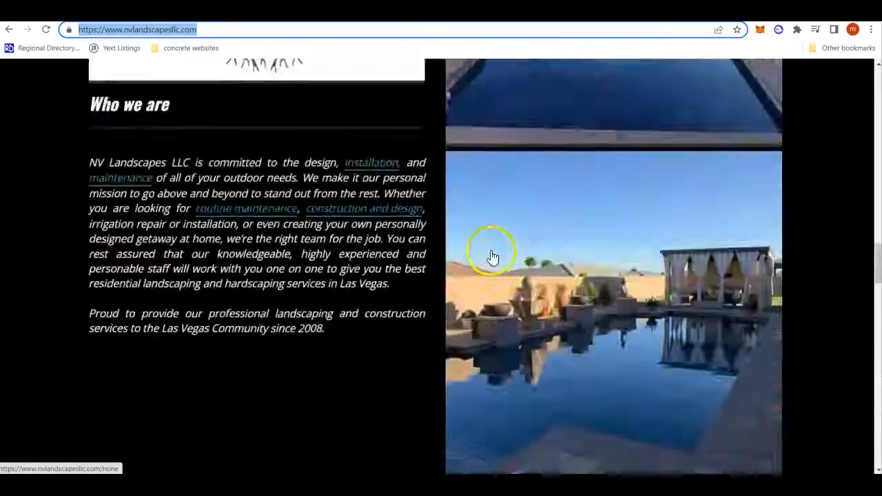
pyautogui.scroll(3)
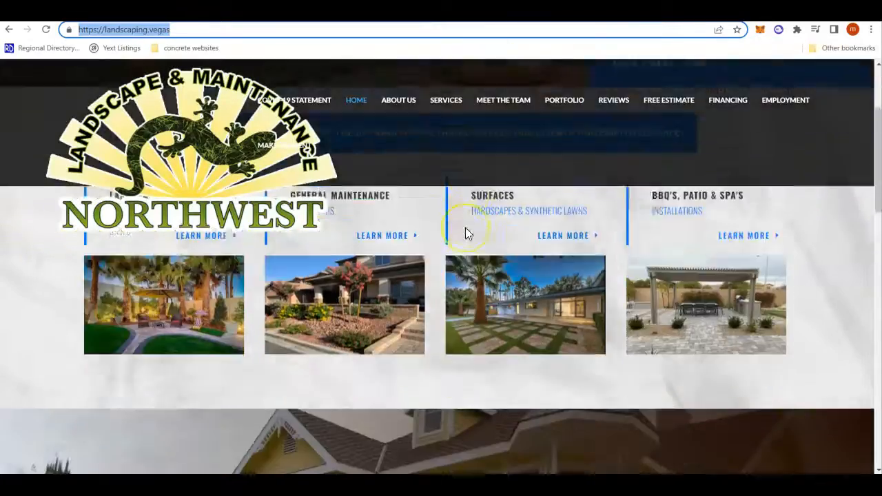
pyautogui.scroll(-3)
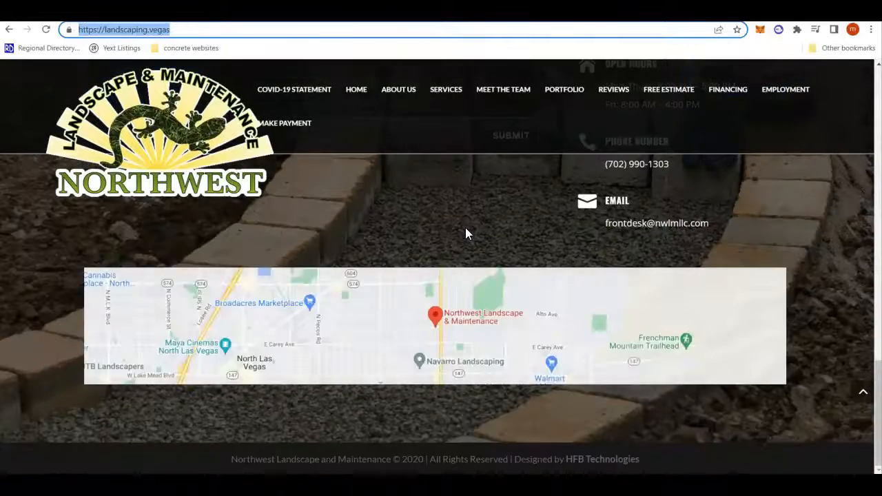
pyautogui.scroll(3)
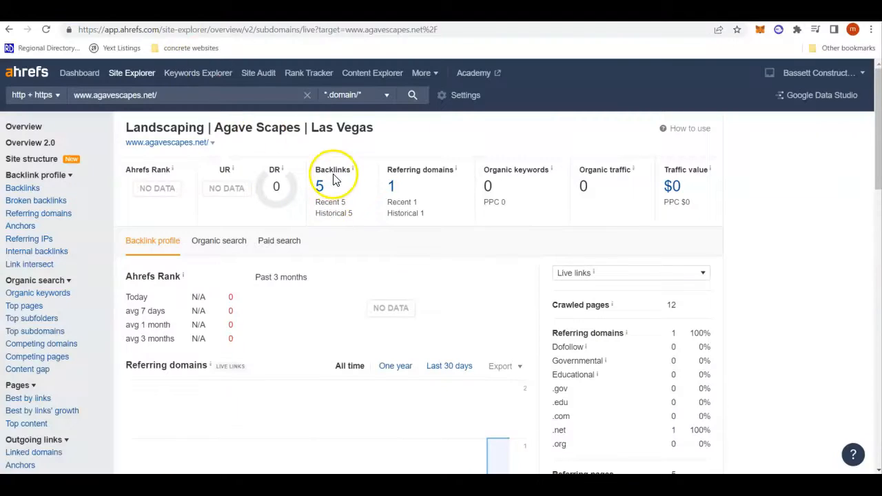
pyautogui.moveTo(444, 167)
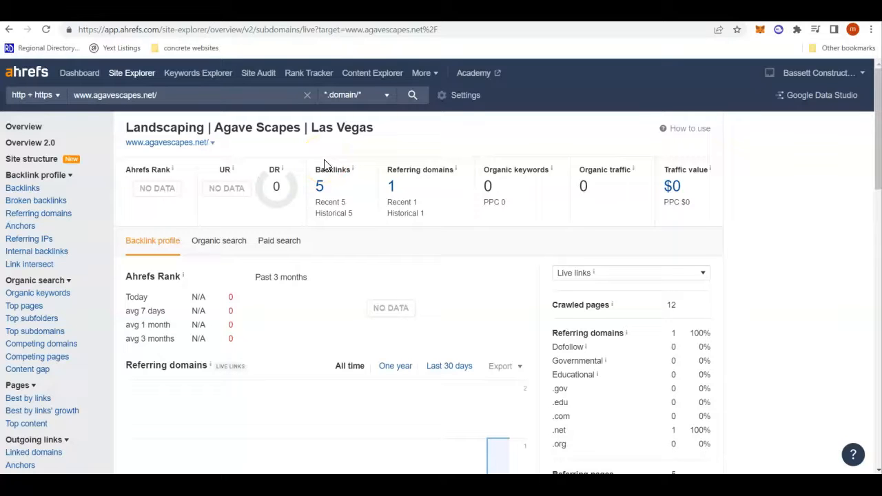
pyautogui.moveTo(345, 159)
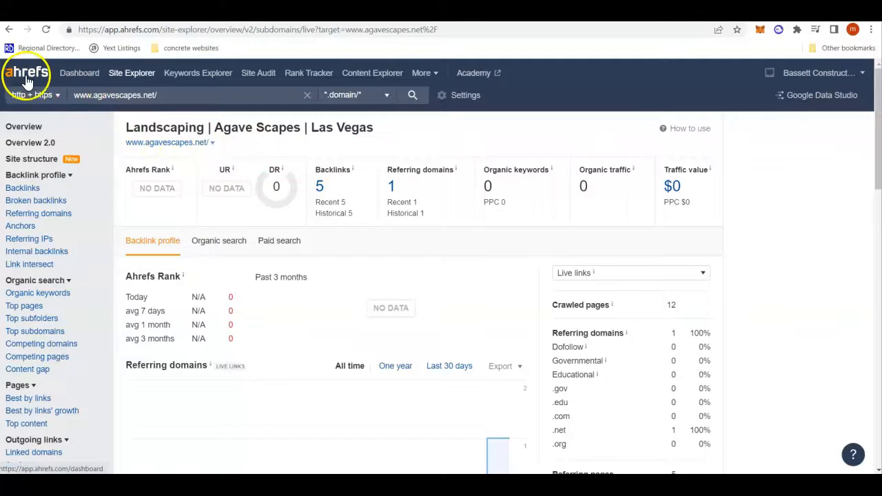
pyautogui.moveTo(240, 182)
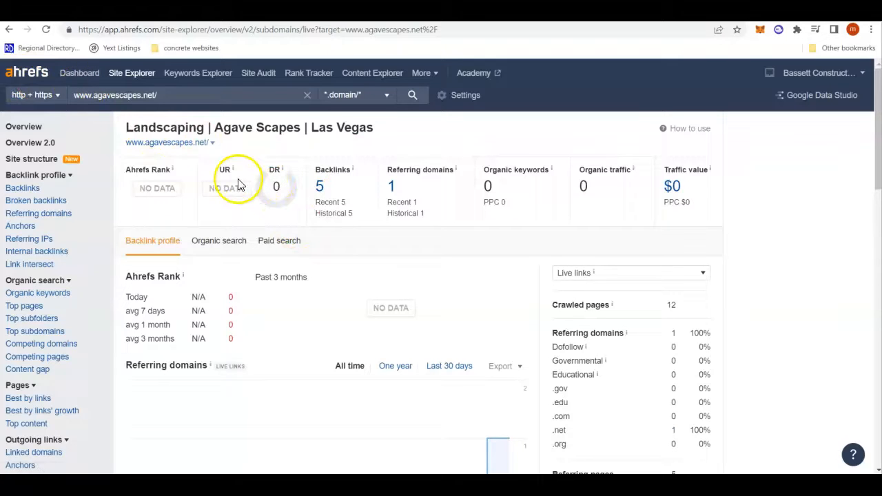
pyautogui.moveTo(281, 169)
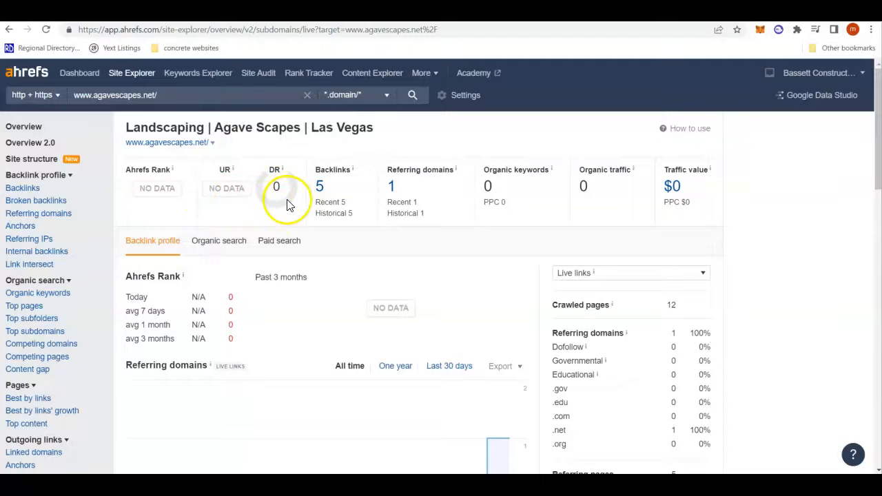
pyautogui.moveTo(367, 204)
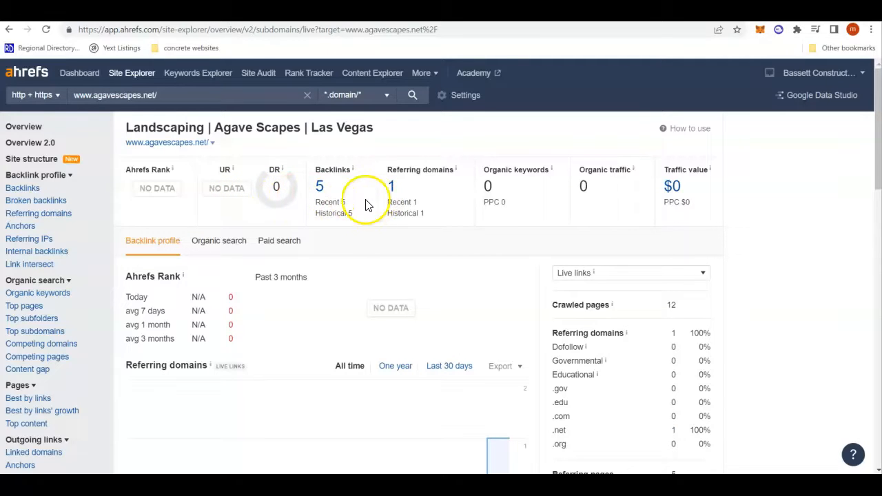
pyautogui.moveTo(392, 196)
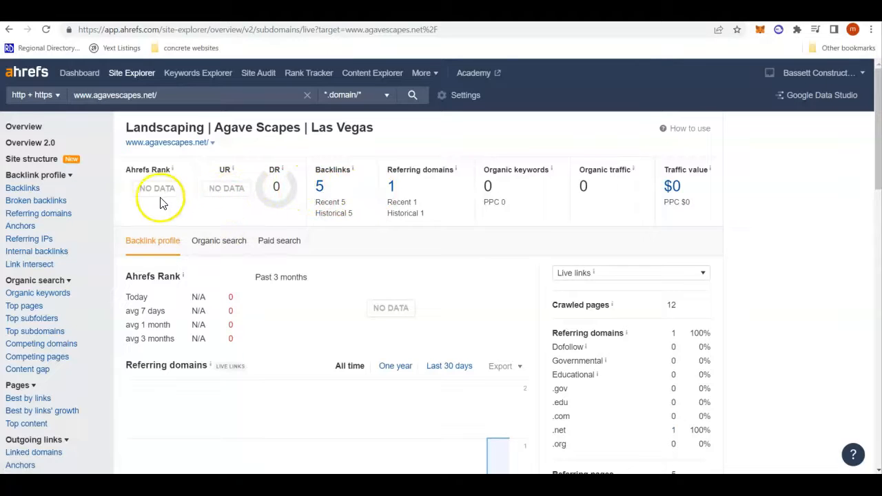
pyautogui.moveTo(141, 194)
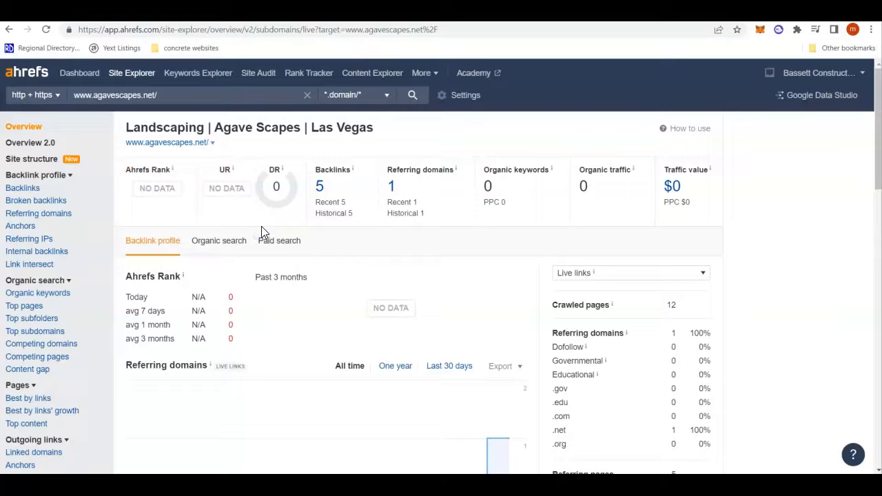
pyautogui.moveTo(256, 220)
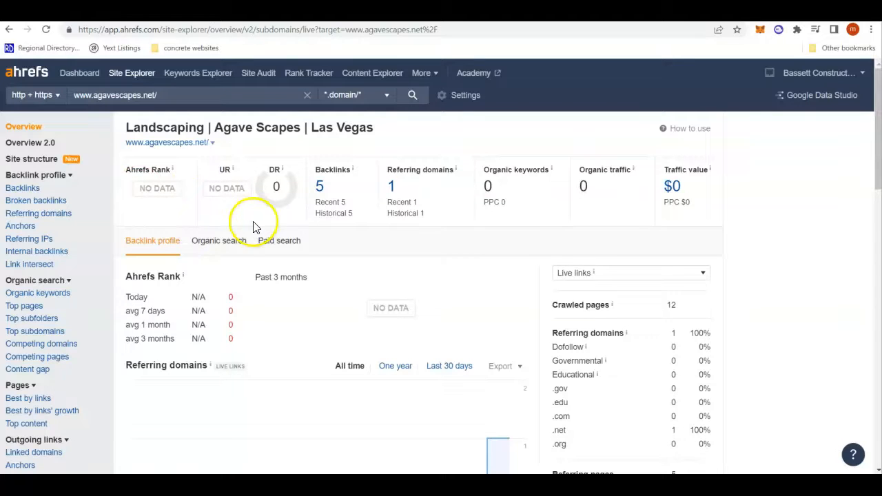
pyautogui.moveTo(483, 186)
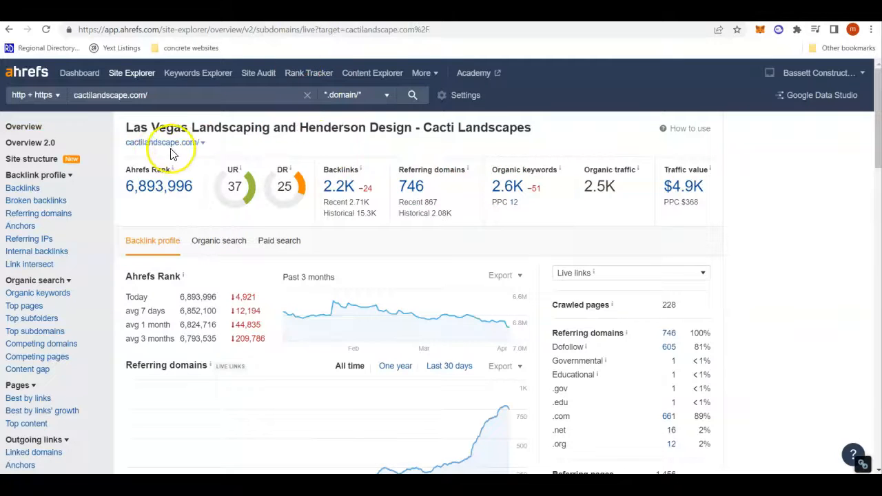
pyautogui.moveTo(269, 165)
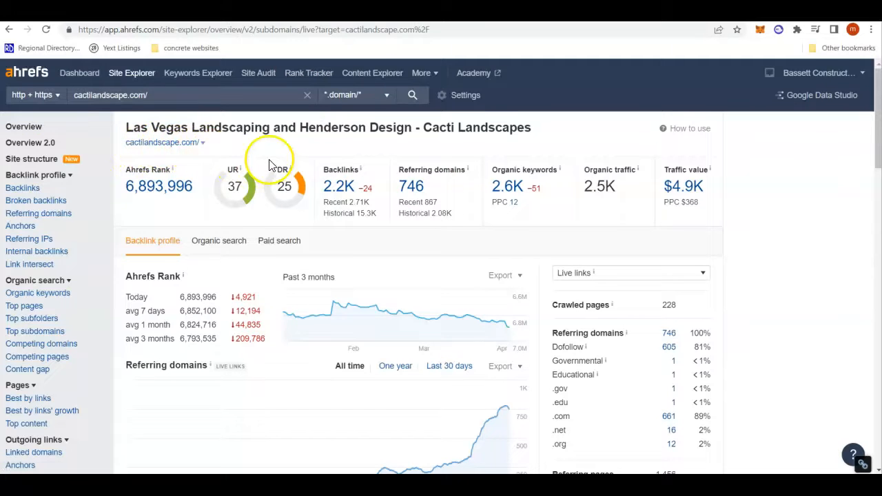
pyautogui.moveTo(283, 192)
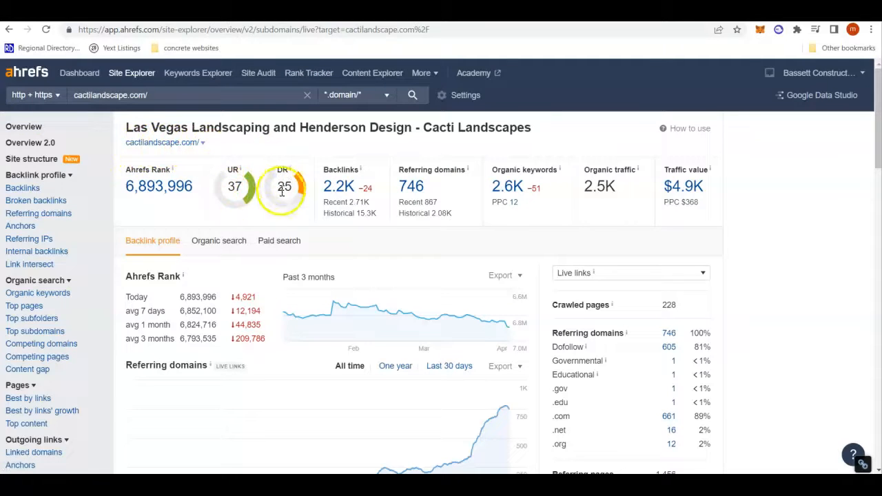
pyautogui.moveTo(338, 196)
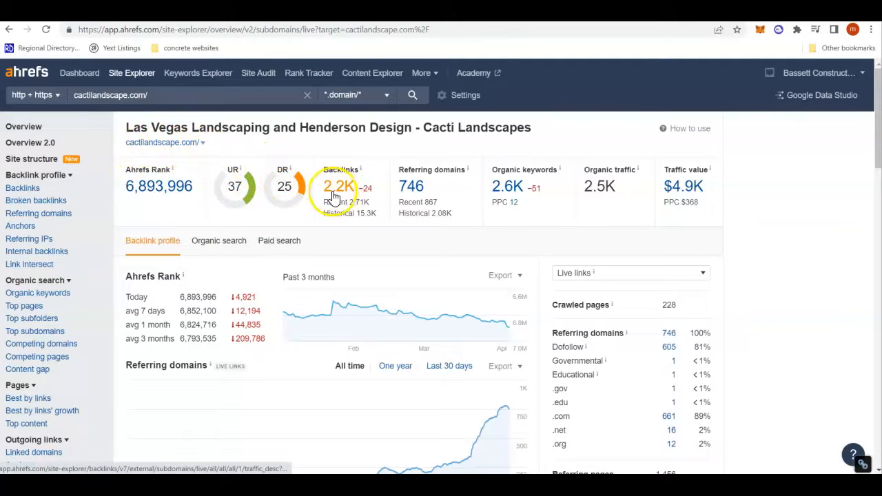
pyautogui.moveTo(410, 196)
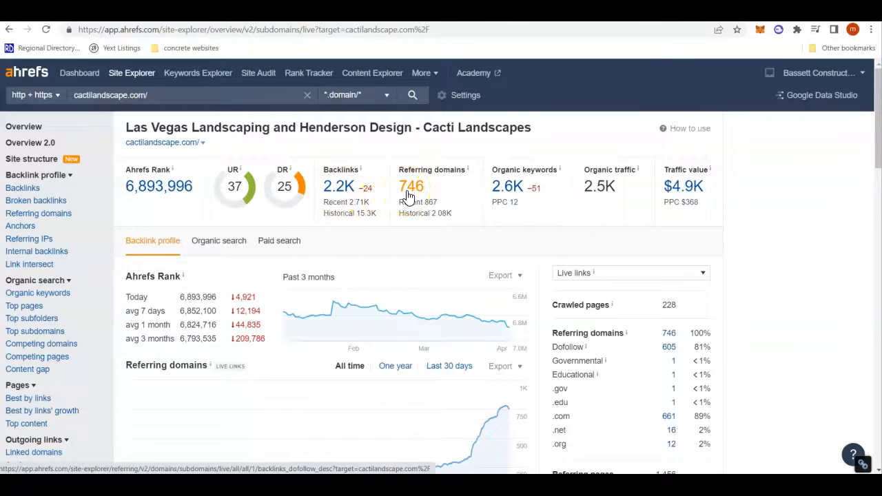
# Open cactilandscape.com's 746 referring domains and scroll the table led by keywordsbasket.com.
pyautogui.click(410, 186)
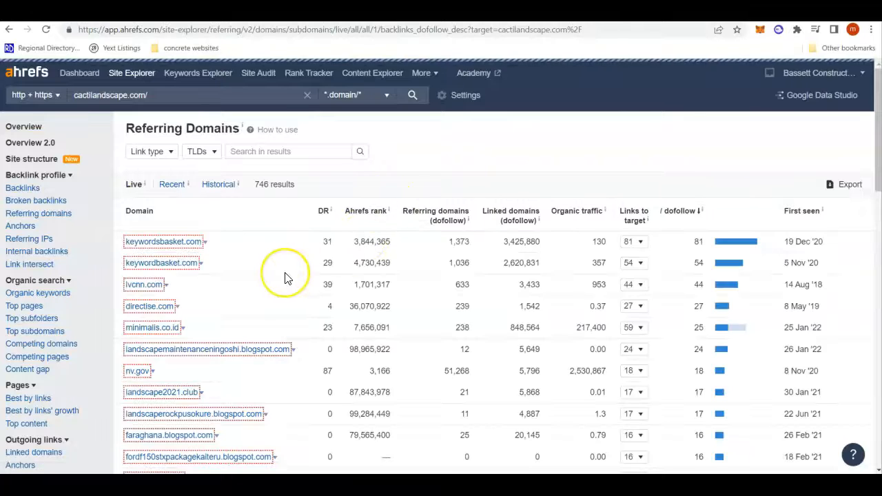
pyautogui.scroll(-3)
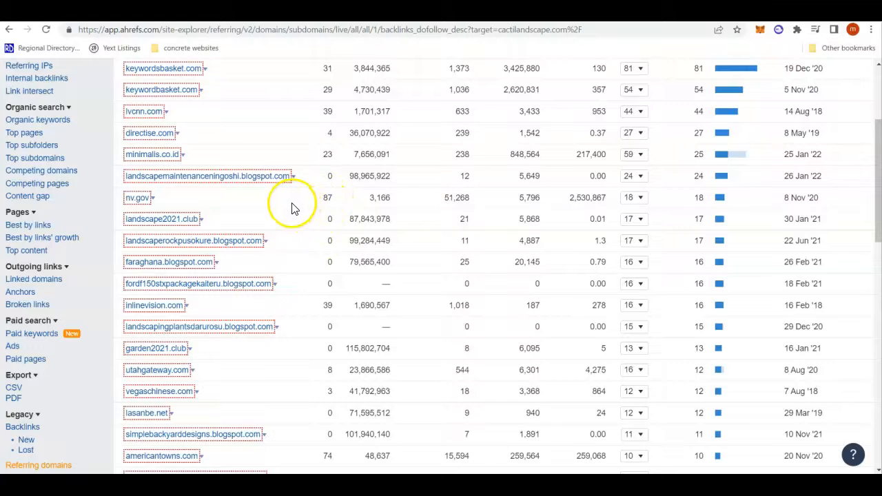
pyautogui.moveTo(11, 29)
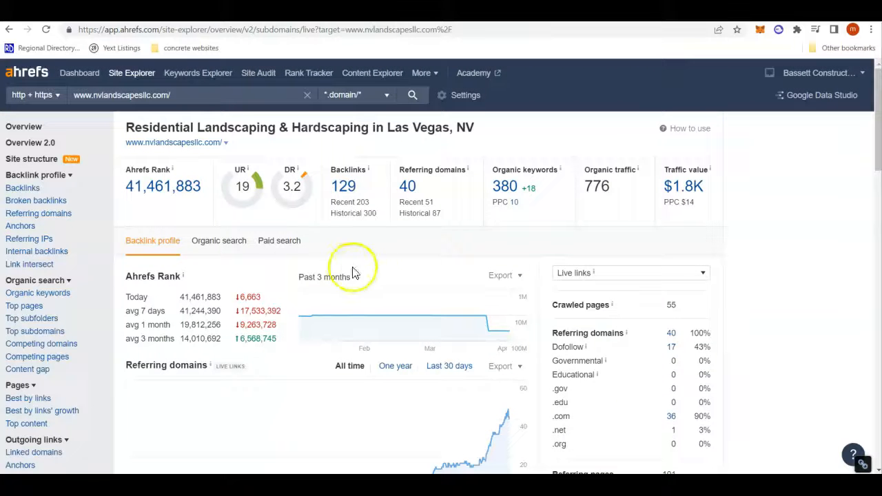
pyautogui.moveTo(240, 207)
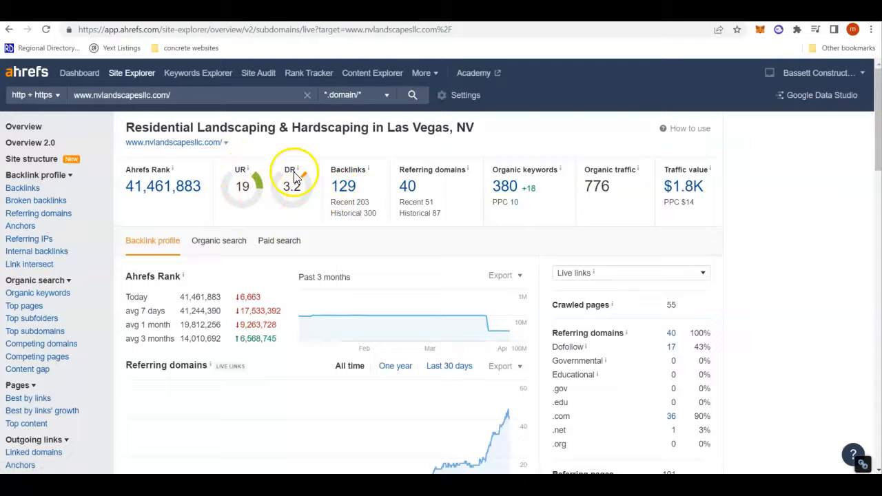
# Open the Organic keywords report for cactilandscape.com from Site Explorer.
pyautogui.click(412, 94)
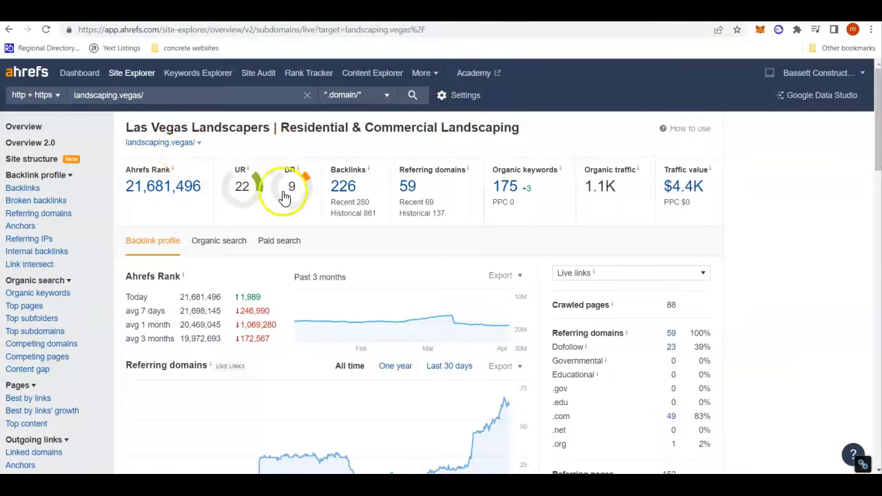
pyautogui.moveTo(306, 154)
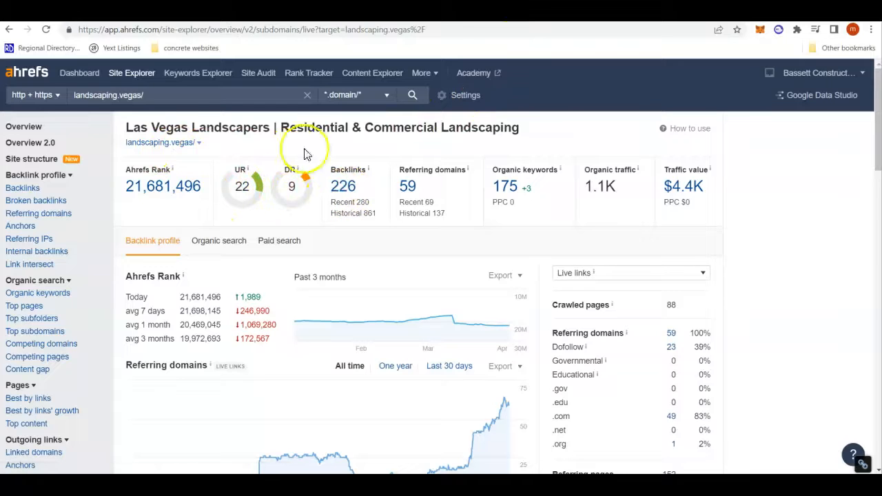
pyautogui.moveTo(433, 206)
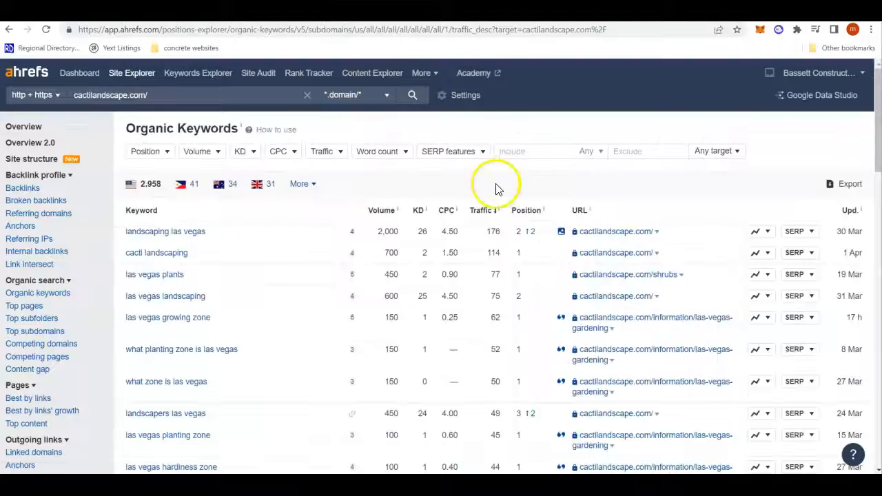
pyautogui.moveTo(220, 241)
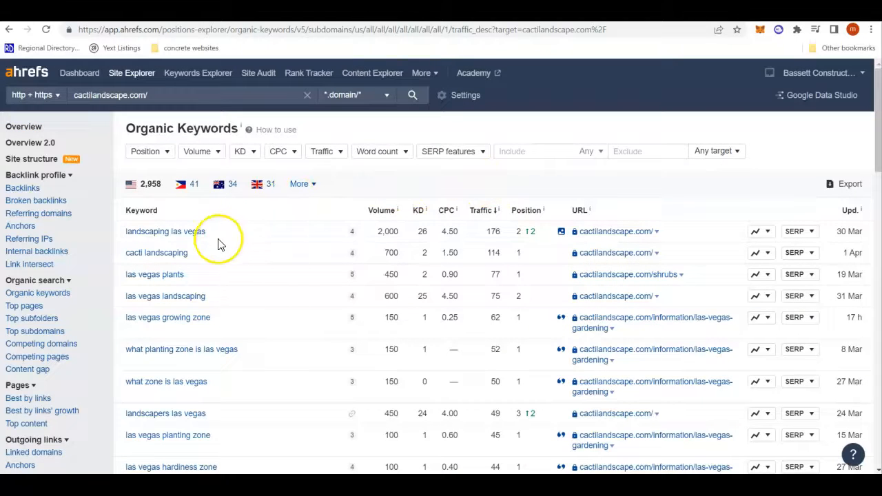
pyautogui.moveTo(154, 207)
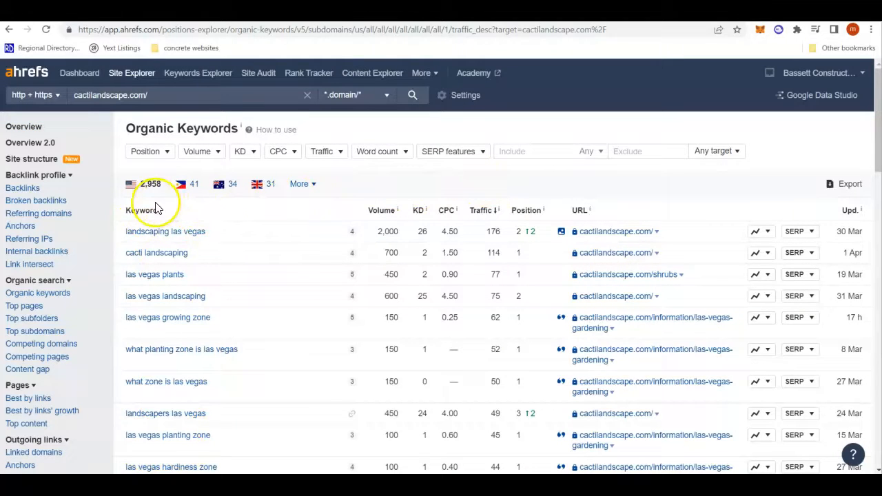
pyautogui.moveTo(247, 387)
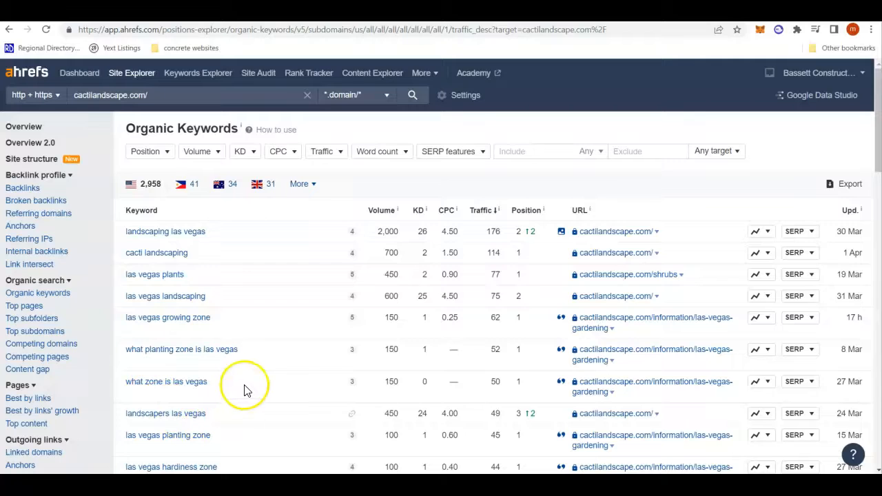
pyautogui.moveTo(378, 379)
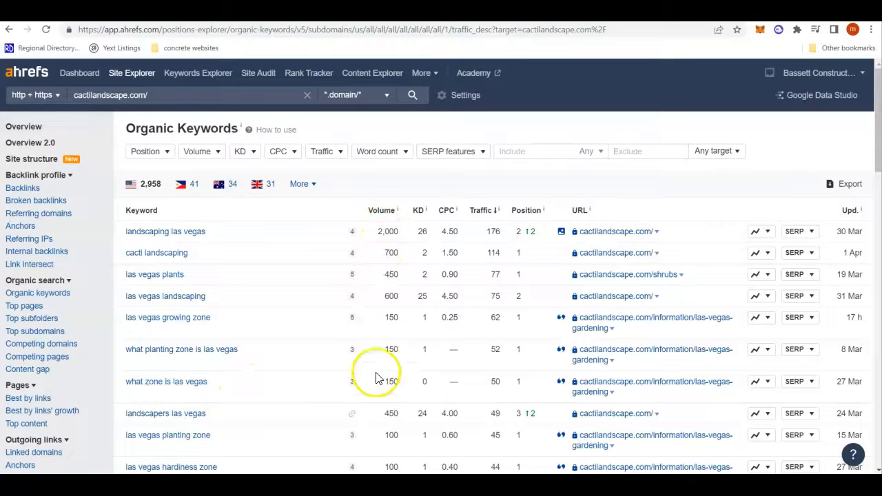
pyautogui.moveTo(398, 215)
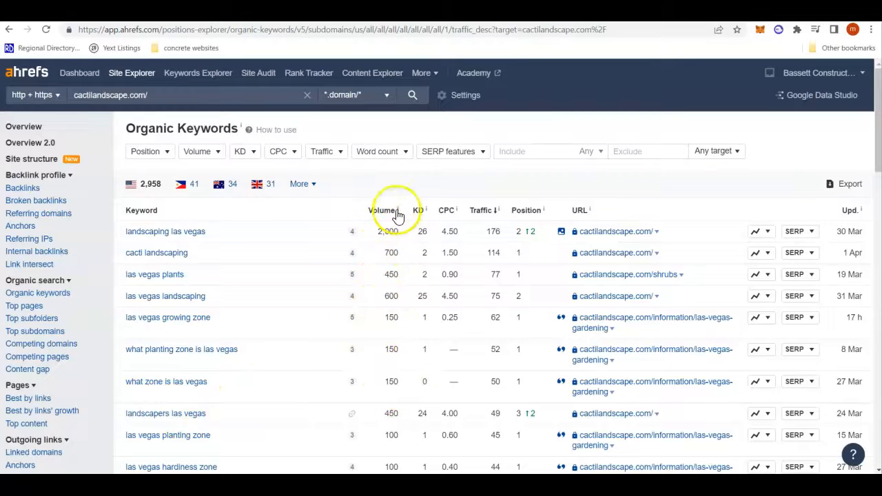
pyautogui.moveTo(420, 210)
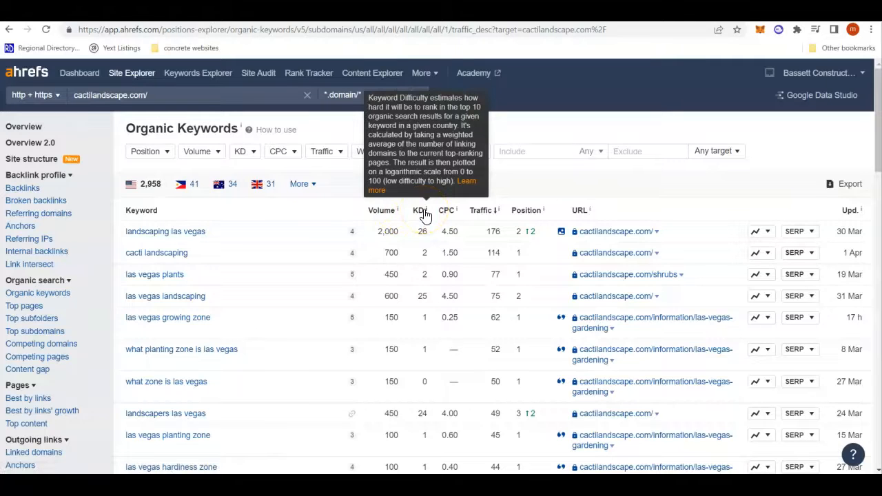
pyautogui.moveTo(425, 247)
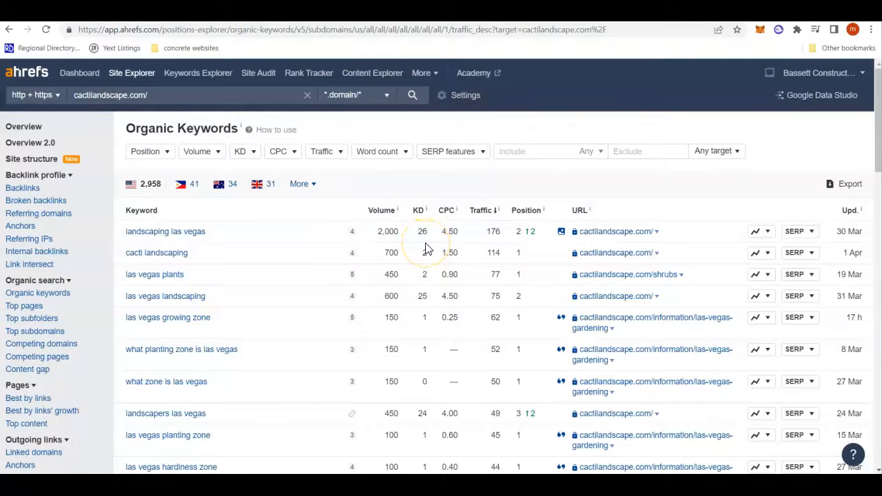
pyautogui.moveTo(428, 318)
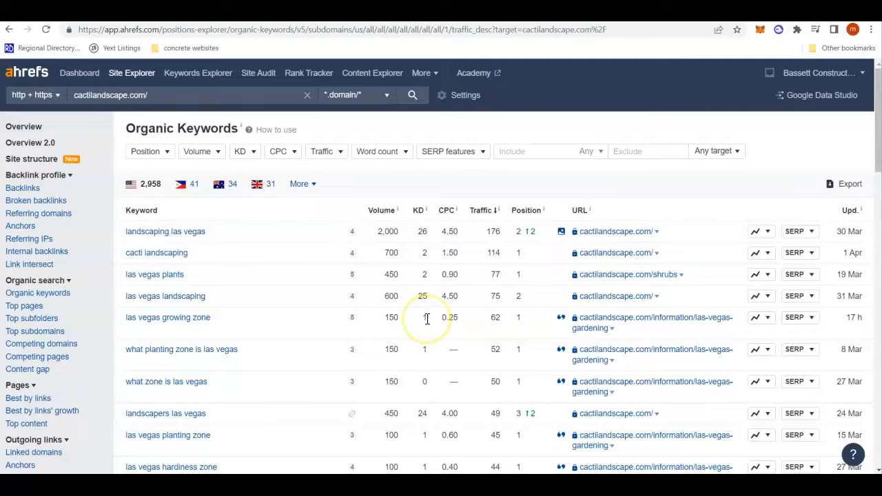
pyautogui.moveTo(447, 307)
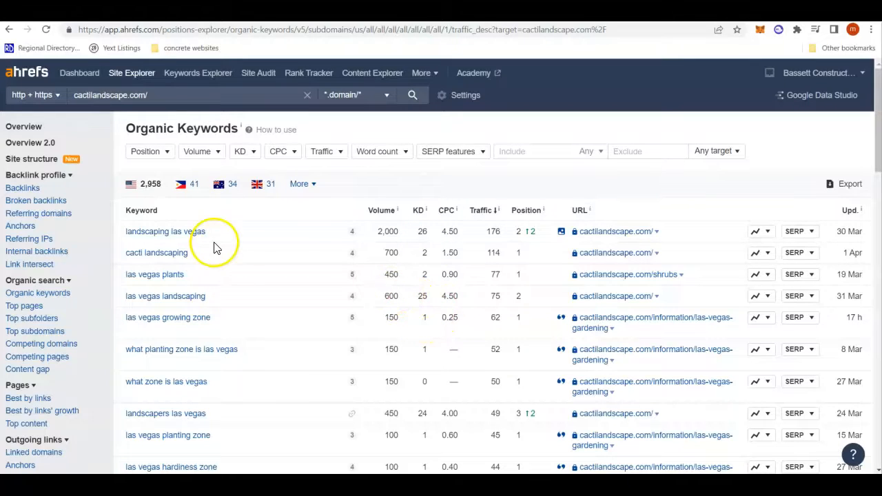
pyautogui.moveTo(301, 240)
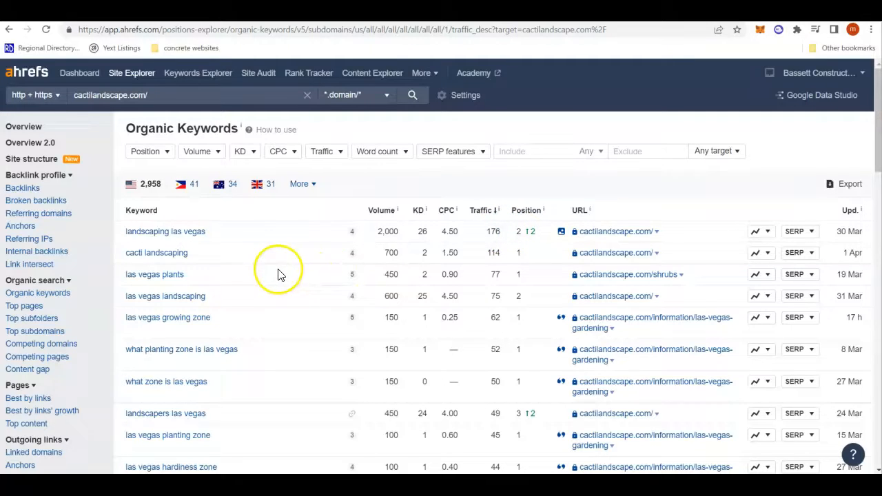
# Scroll the cactilandscape.com keyword list below "landscaping las vegas" at position 2.
pyautogui.scroll(-3)
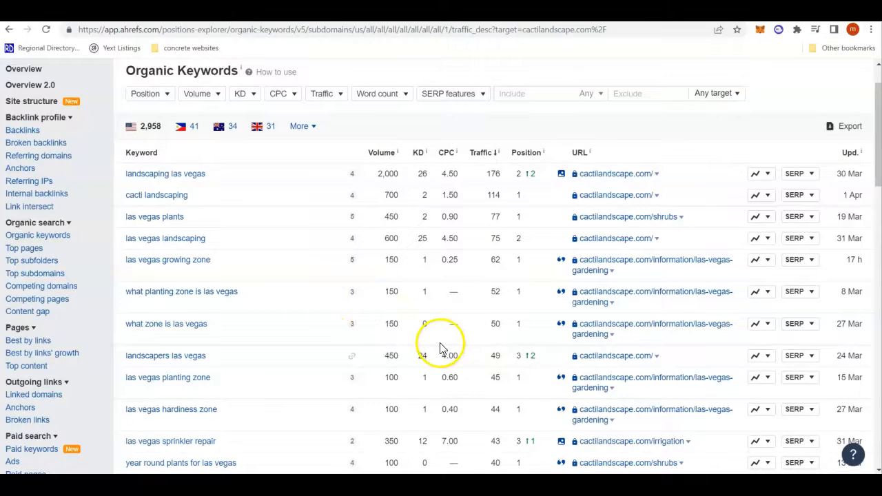
pyautogui.moveTo(310, 365)
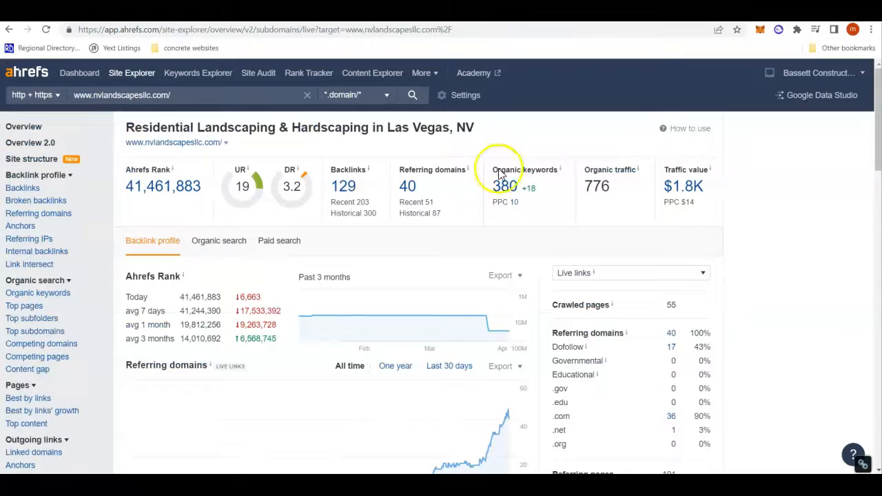
# Open nvlandscapesllc.com's 401 organic keywords, led by "landscapes llc" at position 1.
pyautogui.click(505, 186)
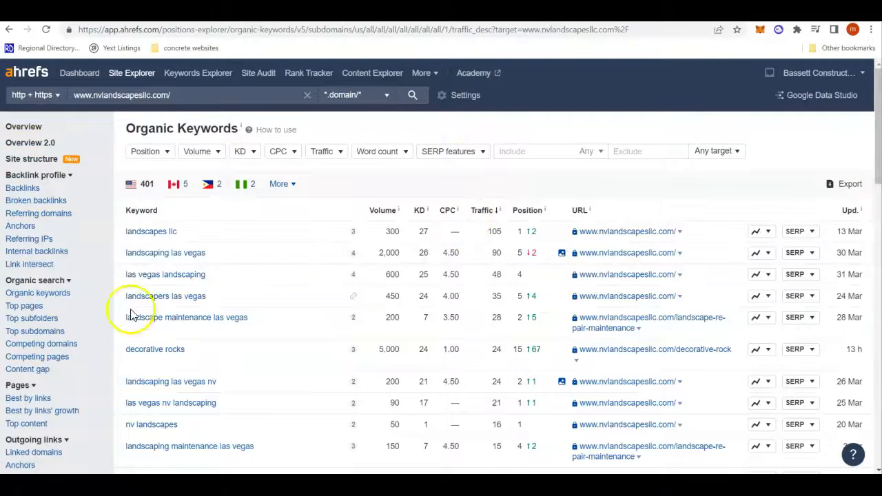
pyautogui.moveTo(267, 309)
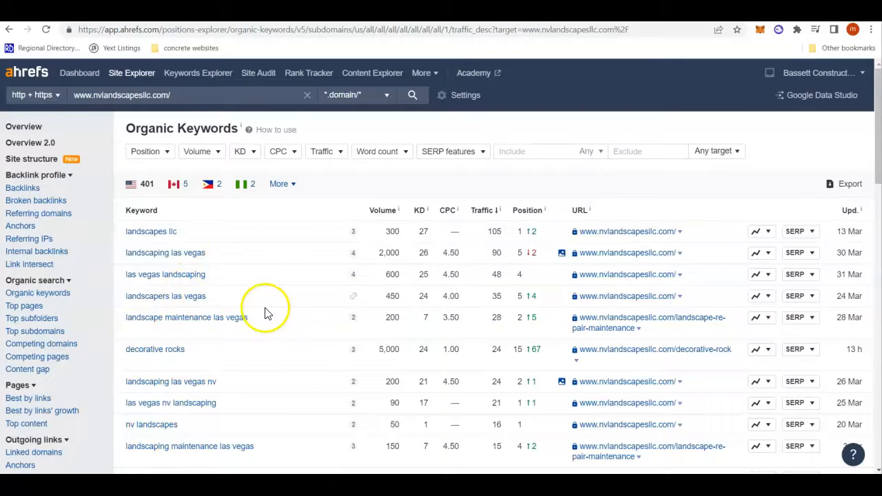
pyautogui.moveTo(307, 324)
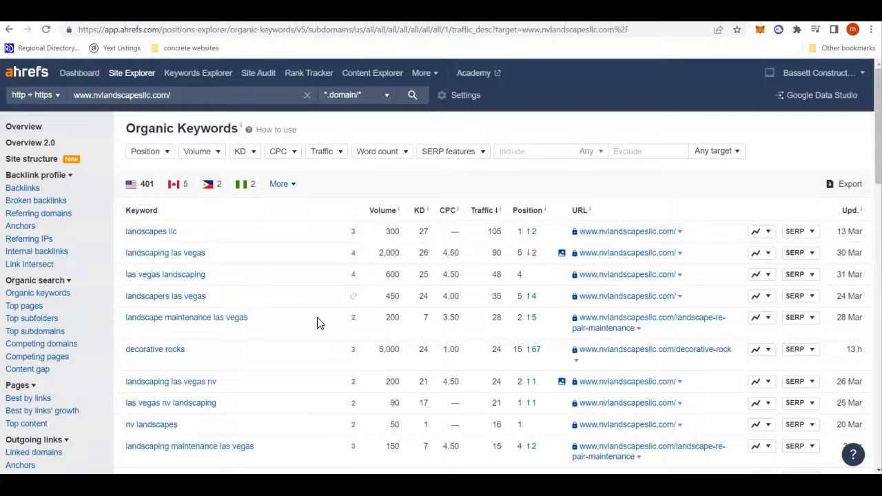
pyautogui.moveTo(288, 292)
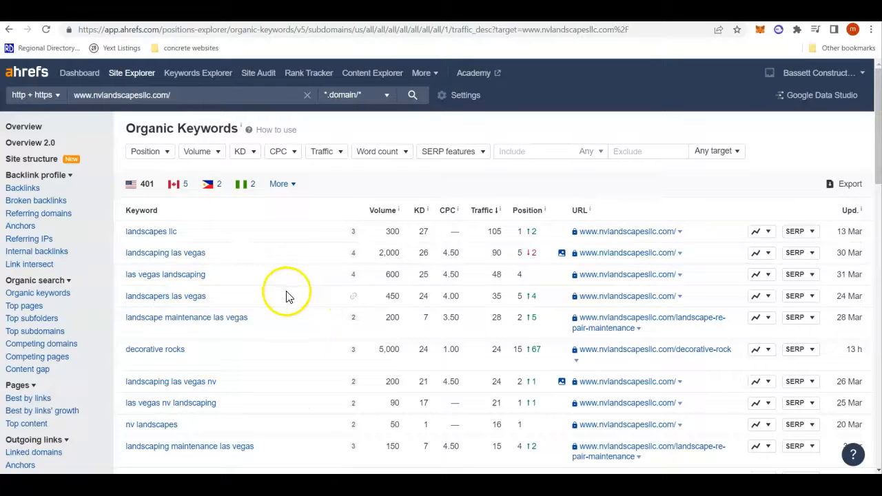
pyautogui.moveTo(310, 290)
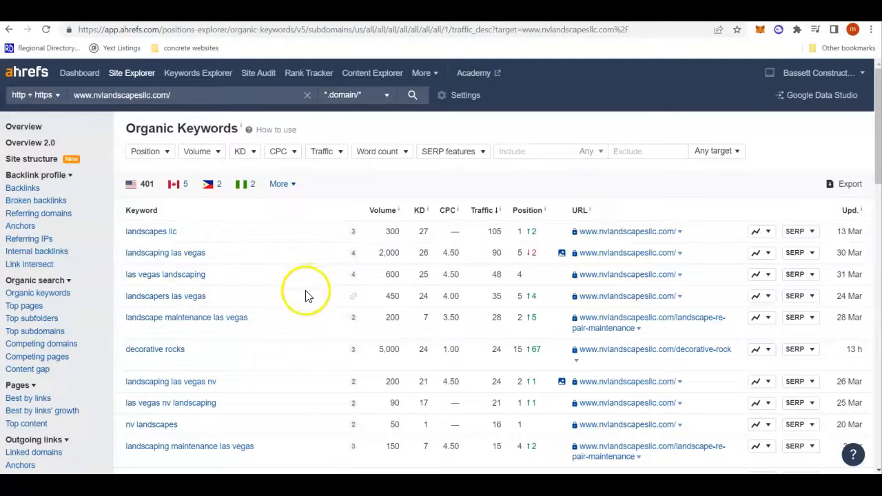
pyautogui.moveTo(273, 275)
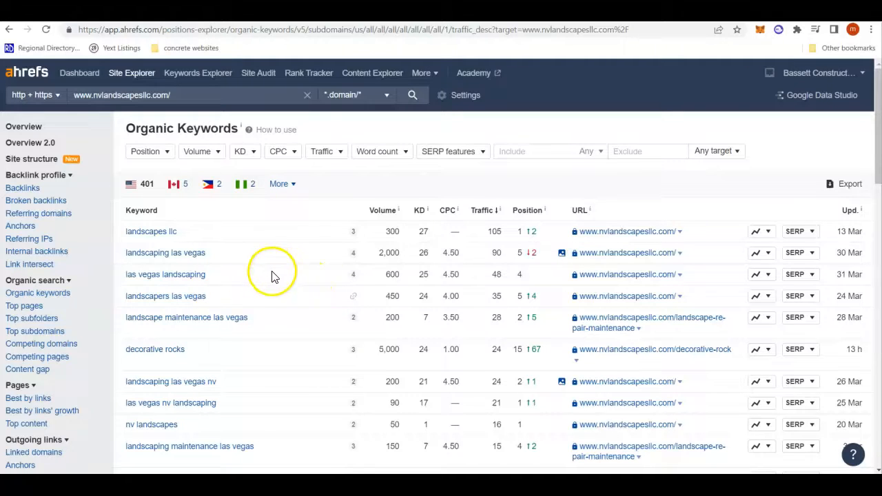
pyautogui.moveTo(413, 241)
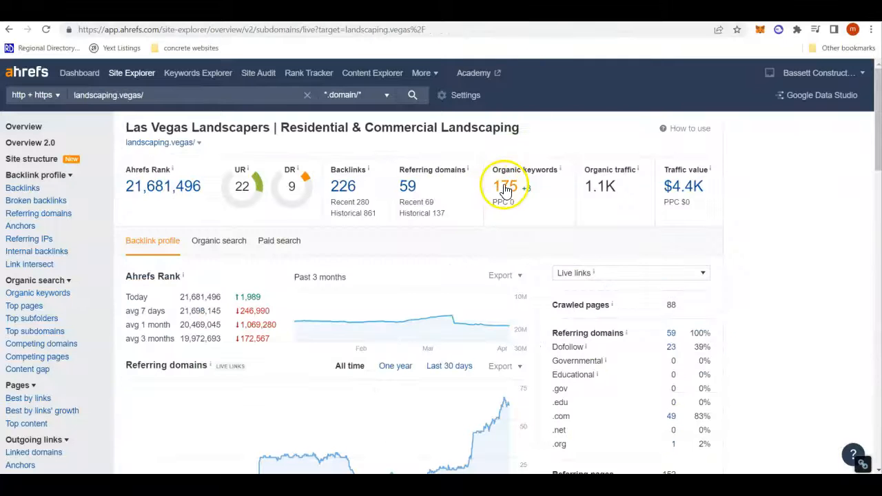
# Open landscaping.vegas's organic keywords and scan the list led by "landscaping las vegas".
pyautogui.click(507, 186)
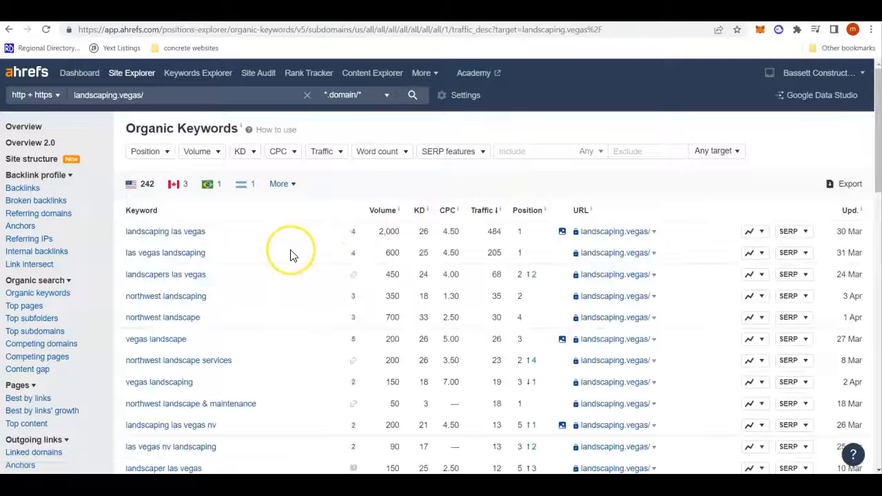
pyautogui.scroll(-3)
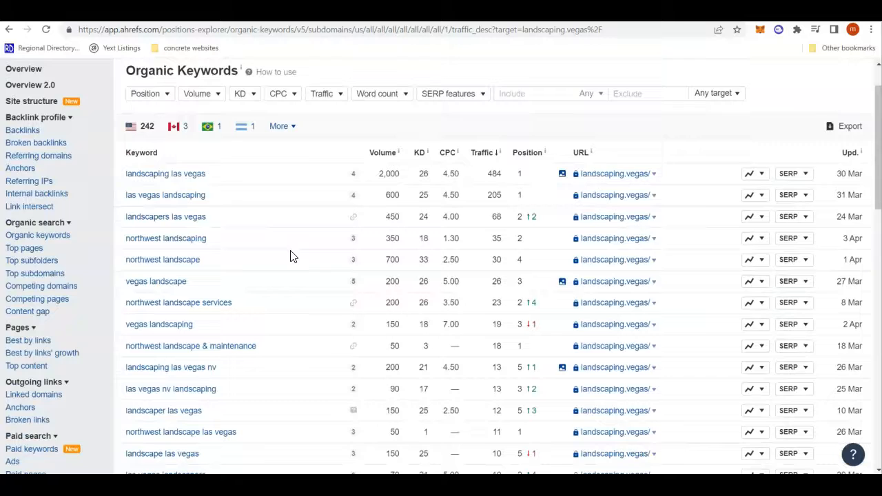
pyautogui.scroll(-3)
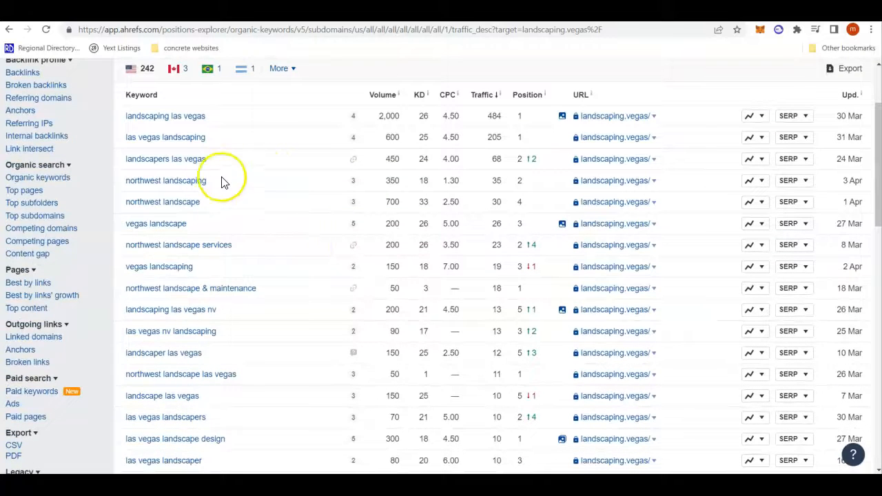
pyautogui.scroll(3)
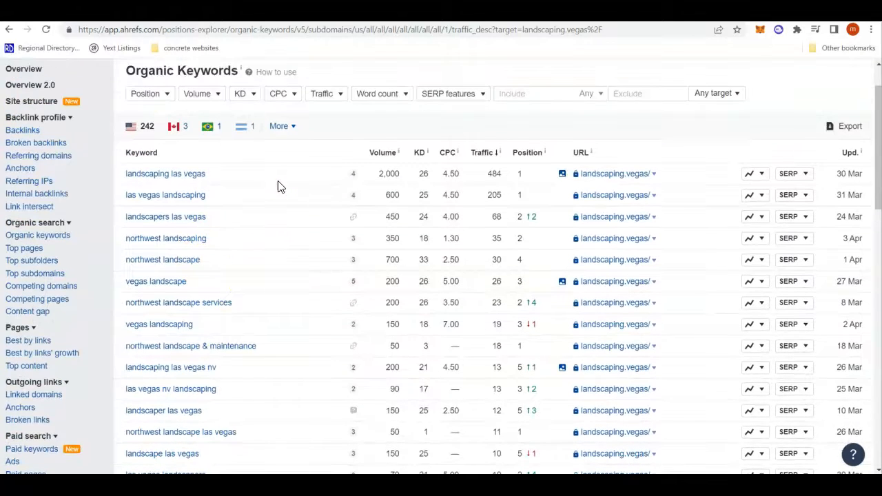
pyautogui.moveTo(524, 174)
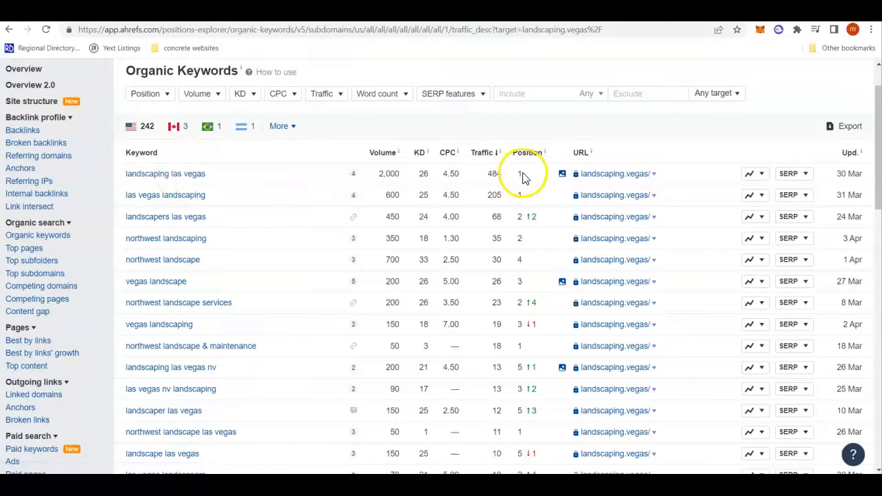
pyautogui.moveTo(504, 177)
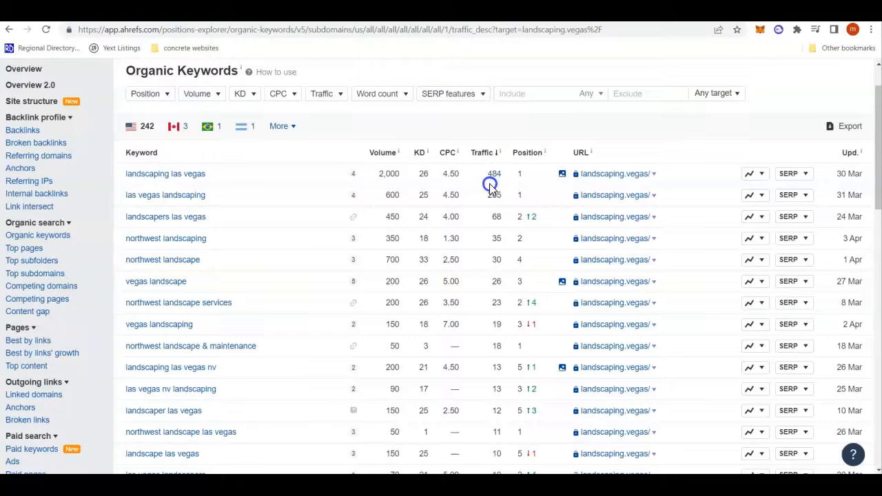
pyautogui.moveTo(222, 208)
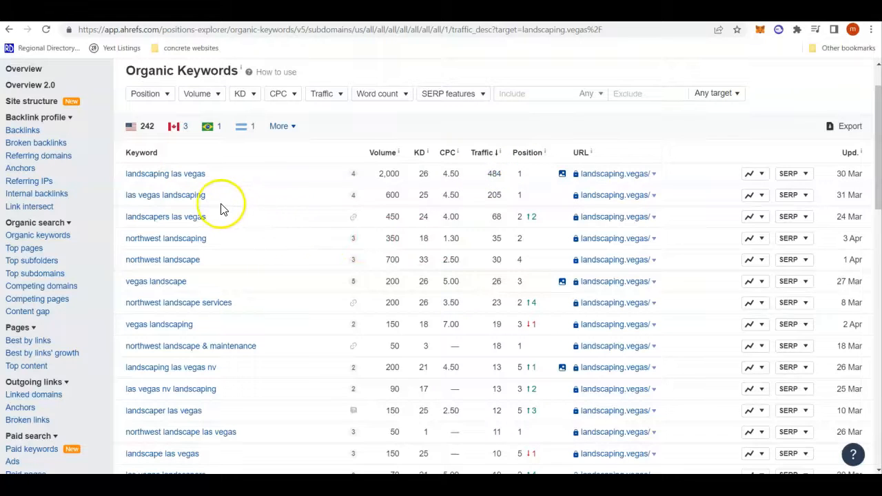
pyautogui.moveTo(235, 220)
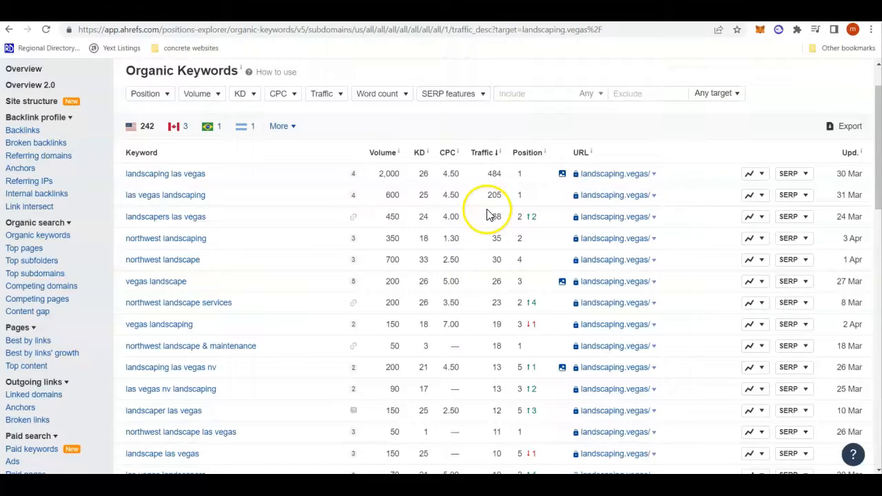
pyautogui.scroll(-3)
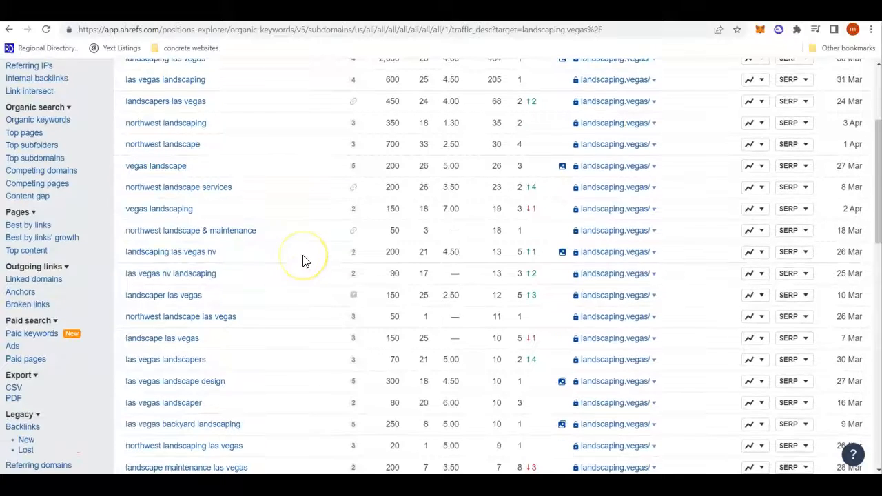
pyautogui.scroll(3)
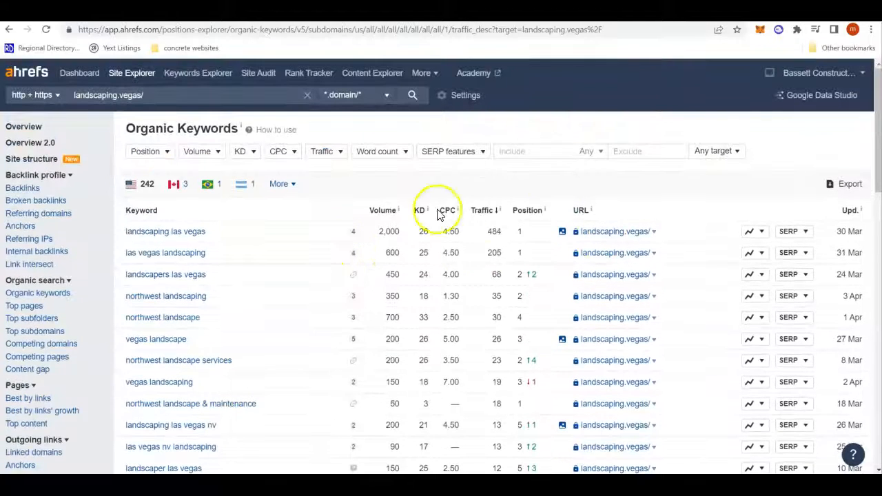
pyautogui.moveTo(447, 285)
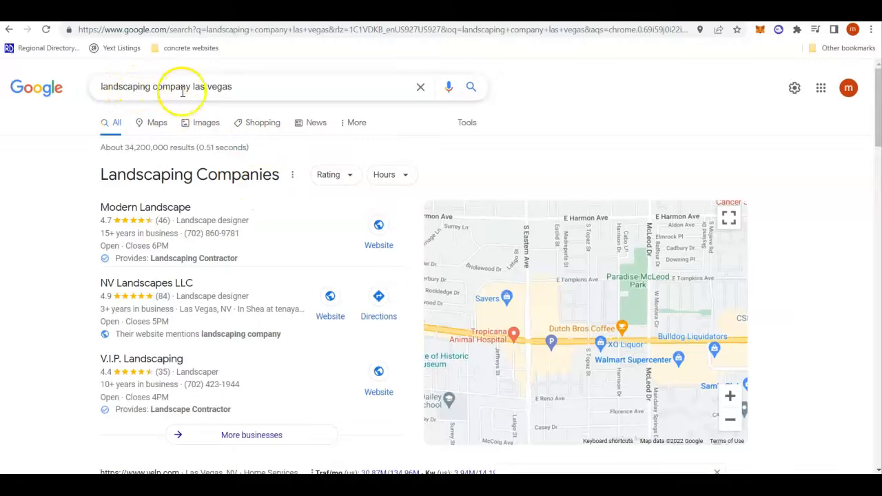
pyautogui.moveTo(292, 298)
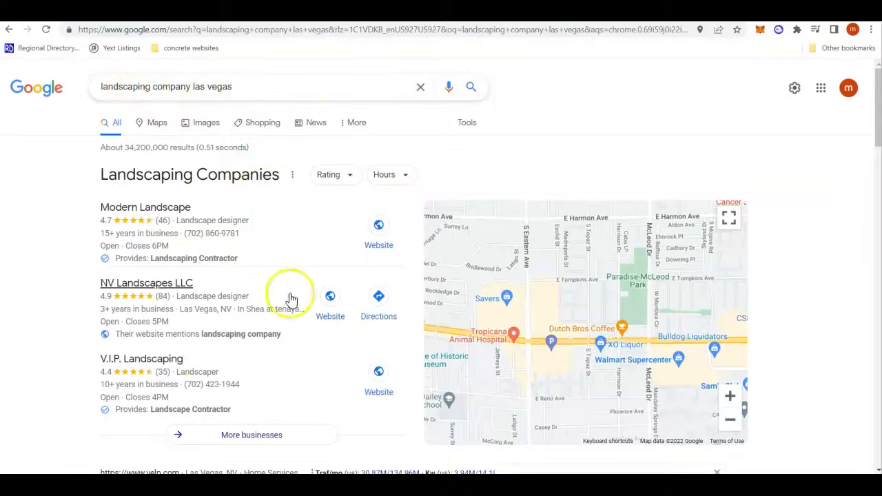
pyautogui.moveTo(229, 299)
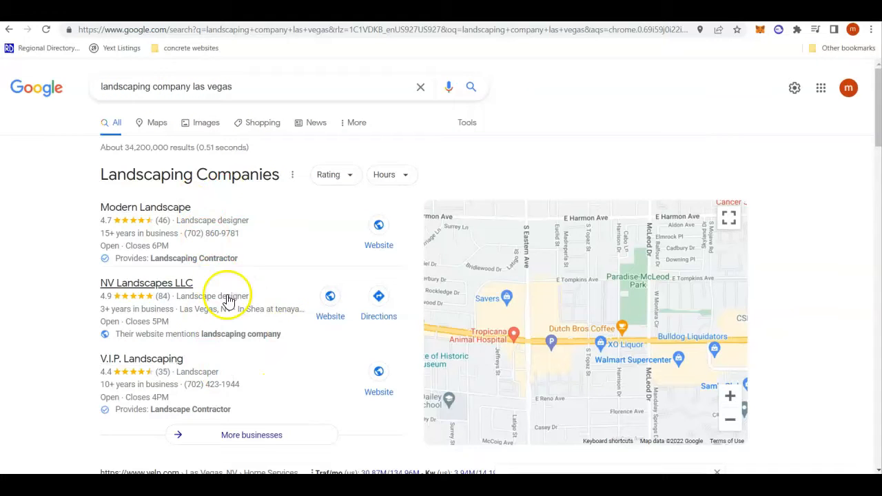
pyautogui.moveTo(267, 391)
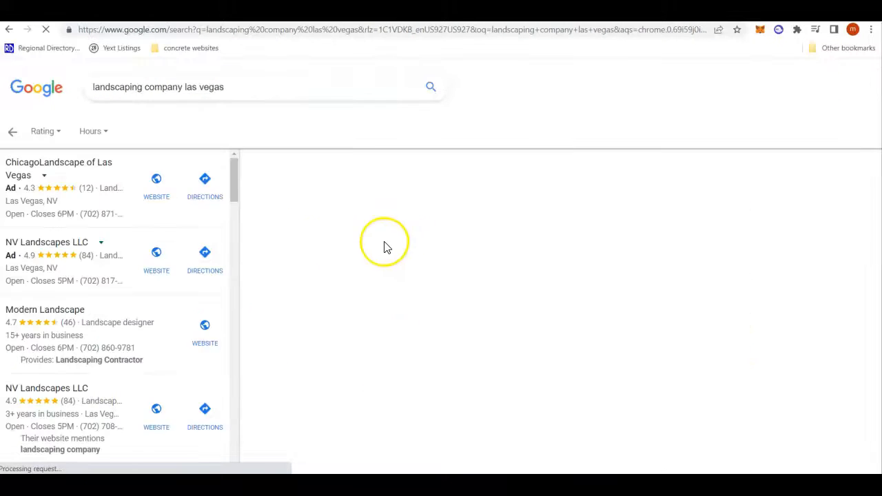
# Open the NV Landscapes LLC Maps listing and scroll its address, hours, phone and 4.9 rating.
pyautogui.click(44, 309)
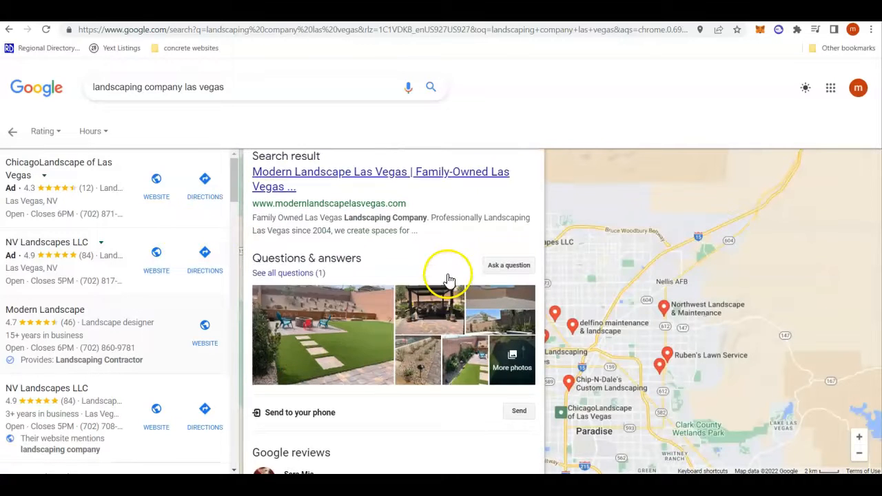
pyautogui.scroll(-3)
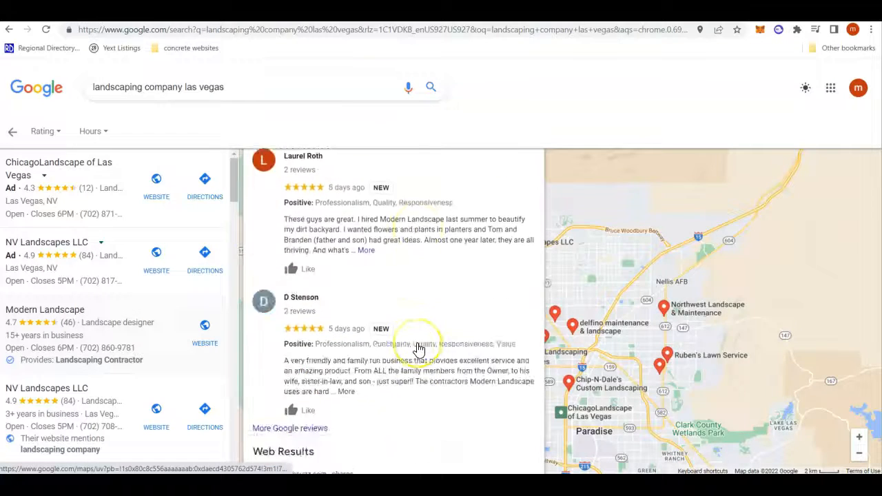
pyautogui.scroll(-3)
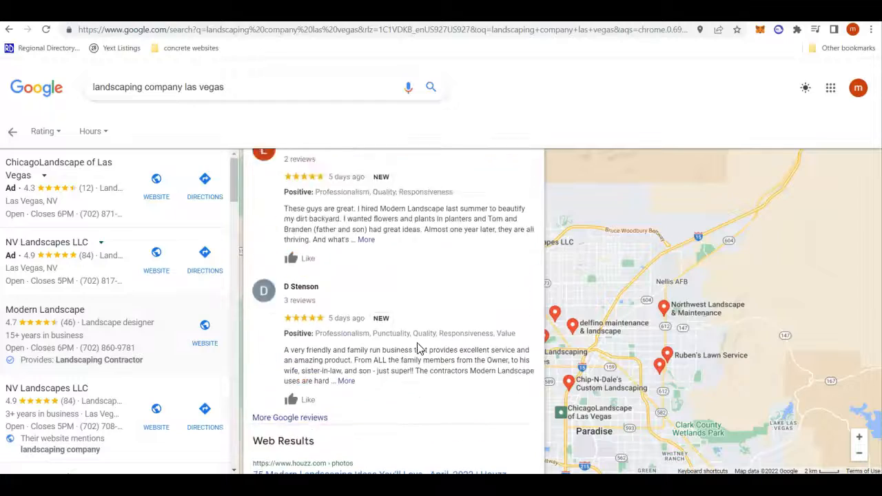
pyautogui.scroll(-3)
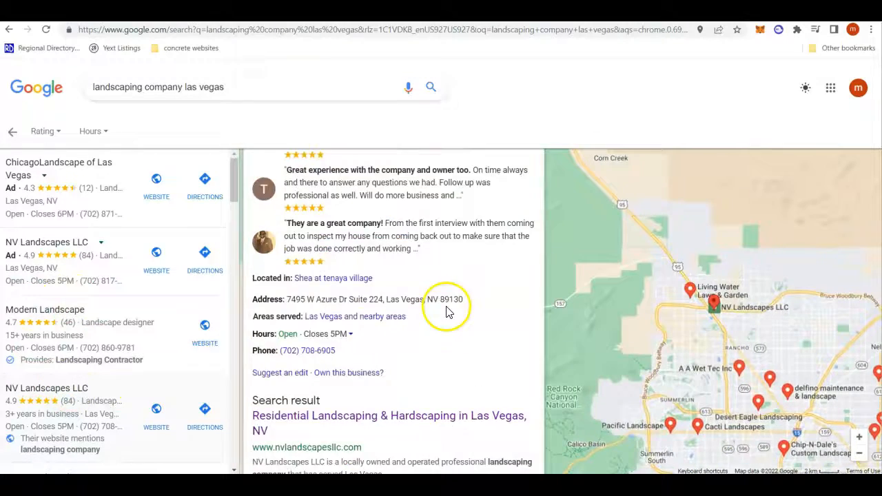
pyautogui.scroll(-3)
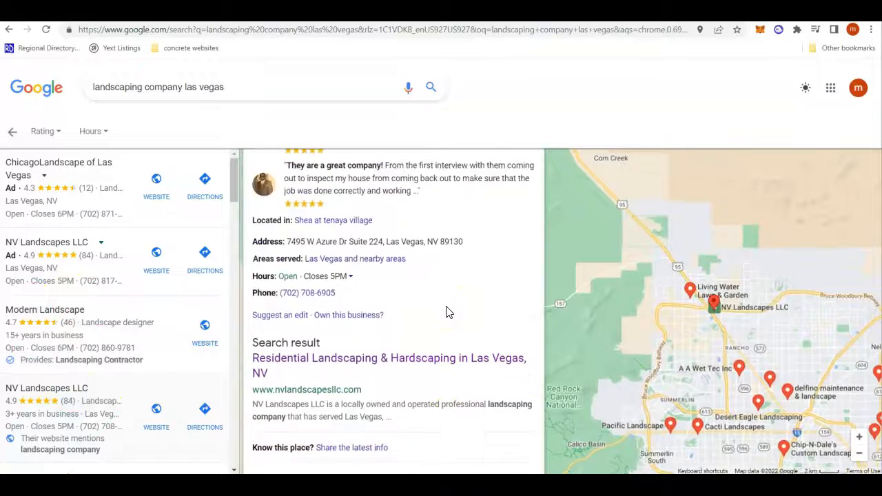
pyautogui.scroll(-3)
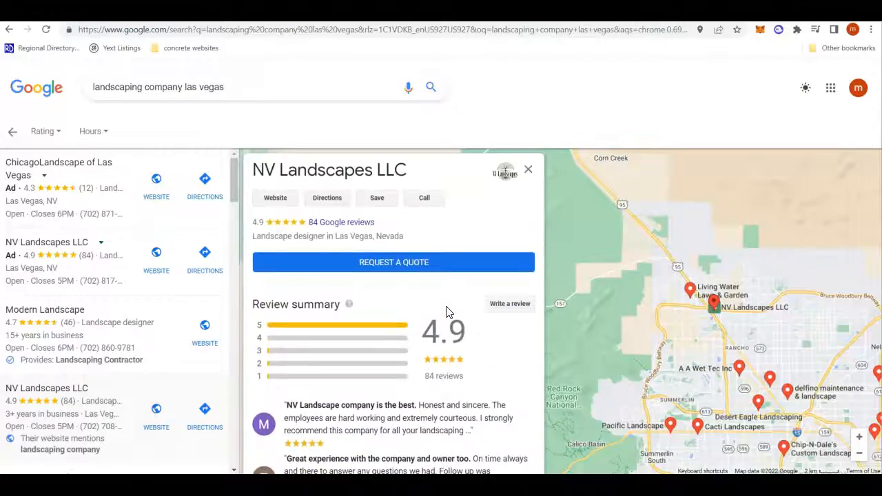
pyautogui.scroll(-3)
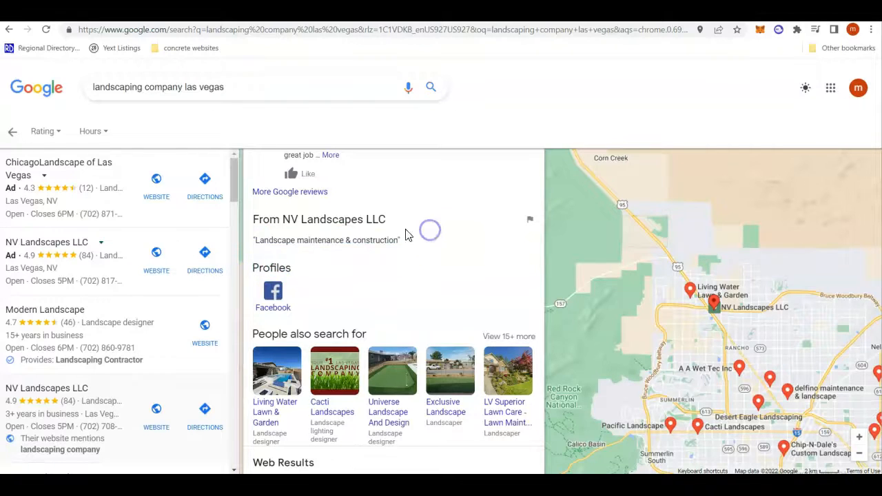
pyautogui.scroll(-3)
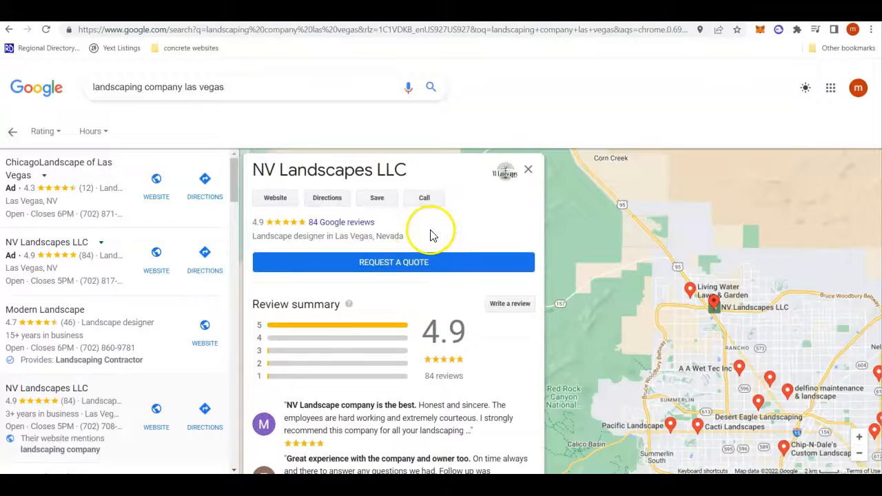
pyautogui.moveTo(428, 192)
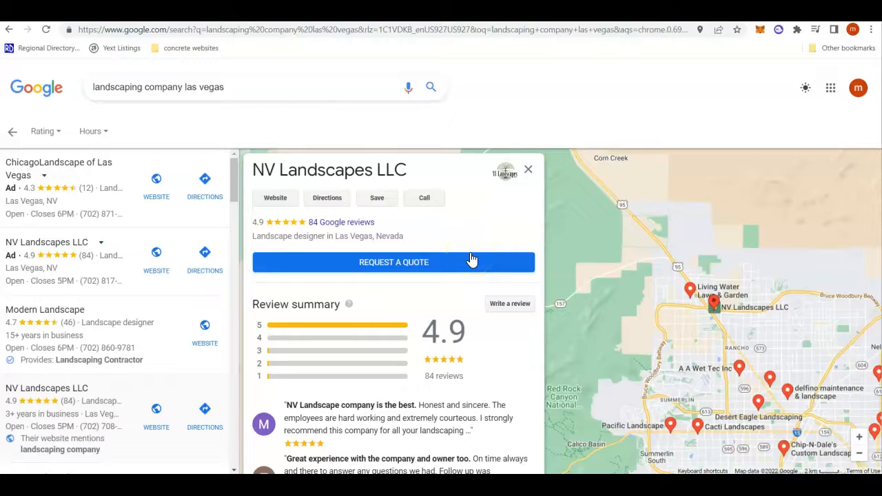
pyautogui.moveTo(476, 241)
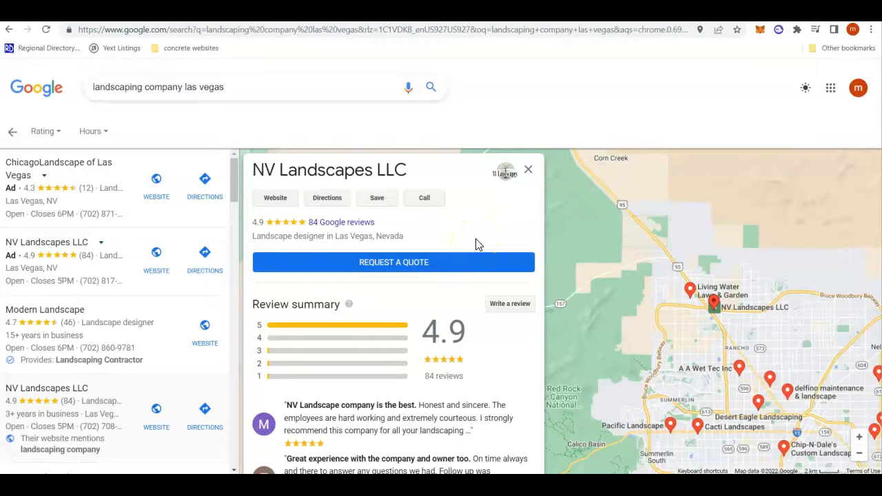
pyautogui.moveTo(464, 238)
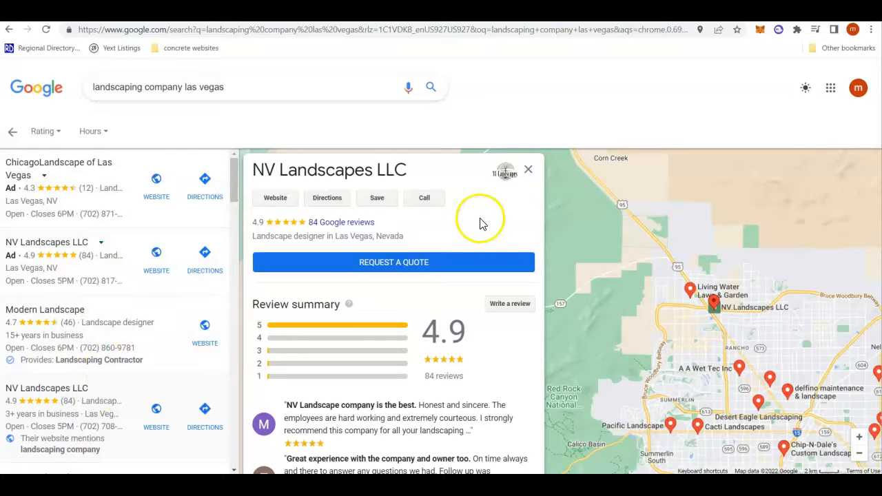
pyautogui.moveTo(482, 224)
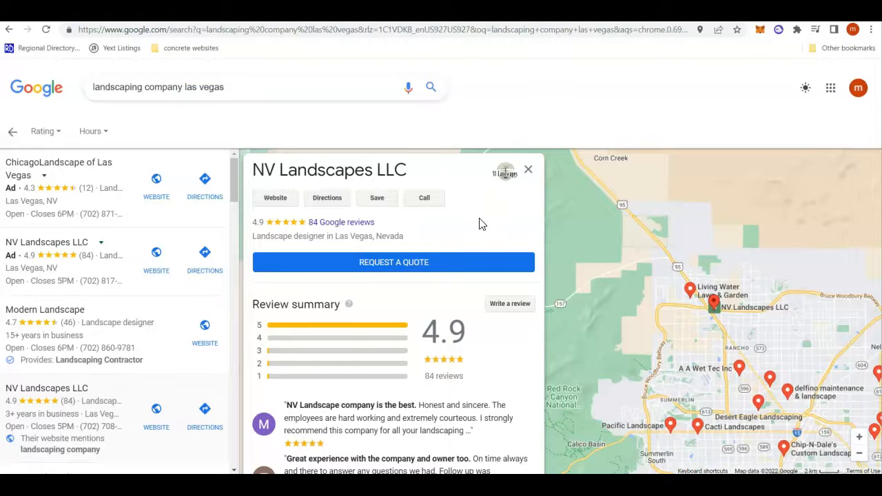
pyautogui.moveTo(714, 308)
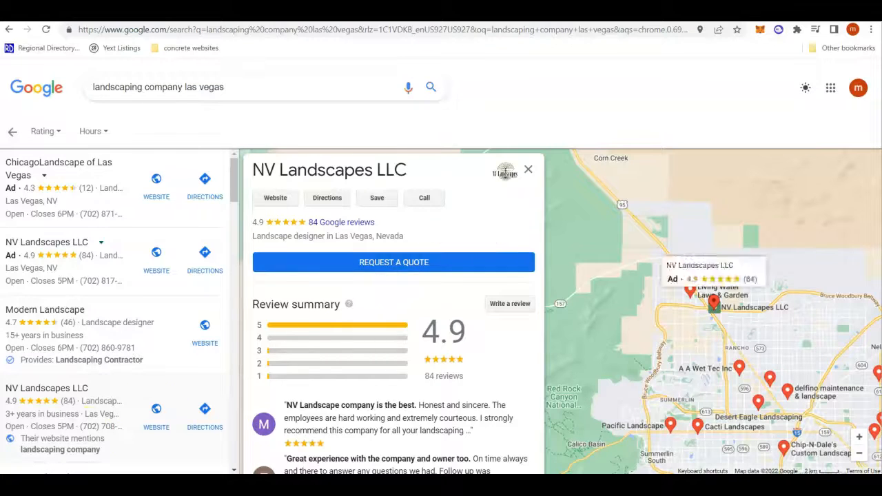